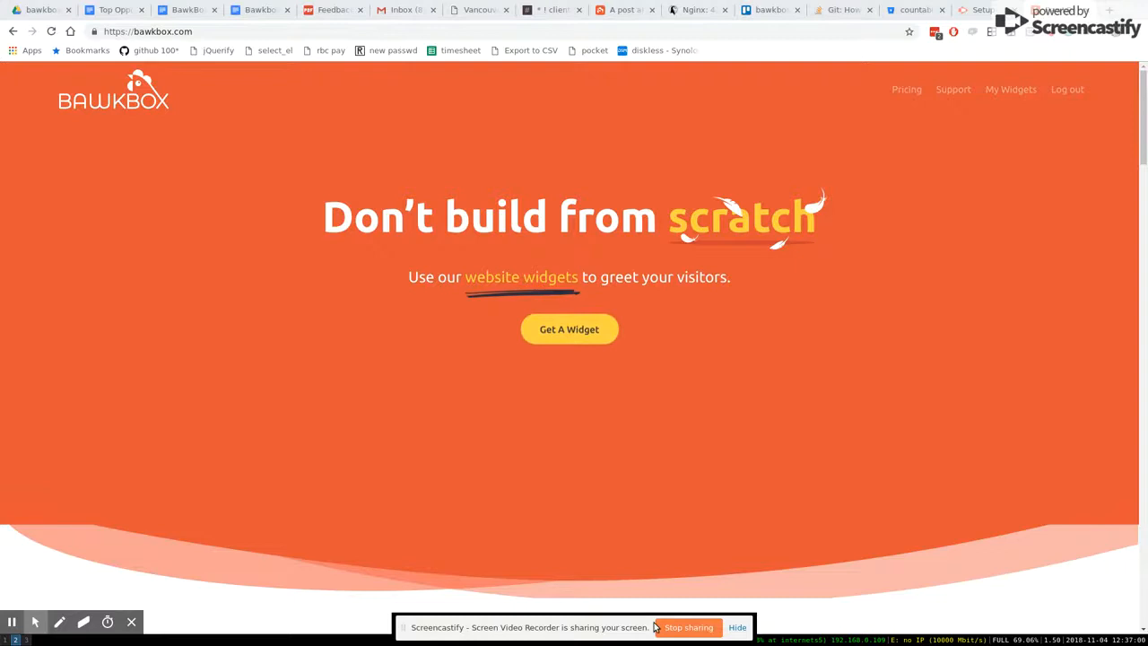
mouse_move(734, 412)
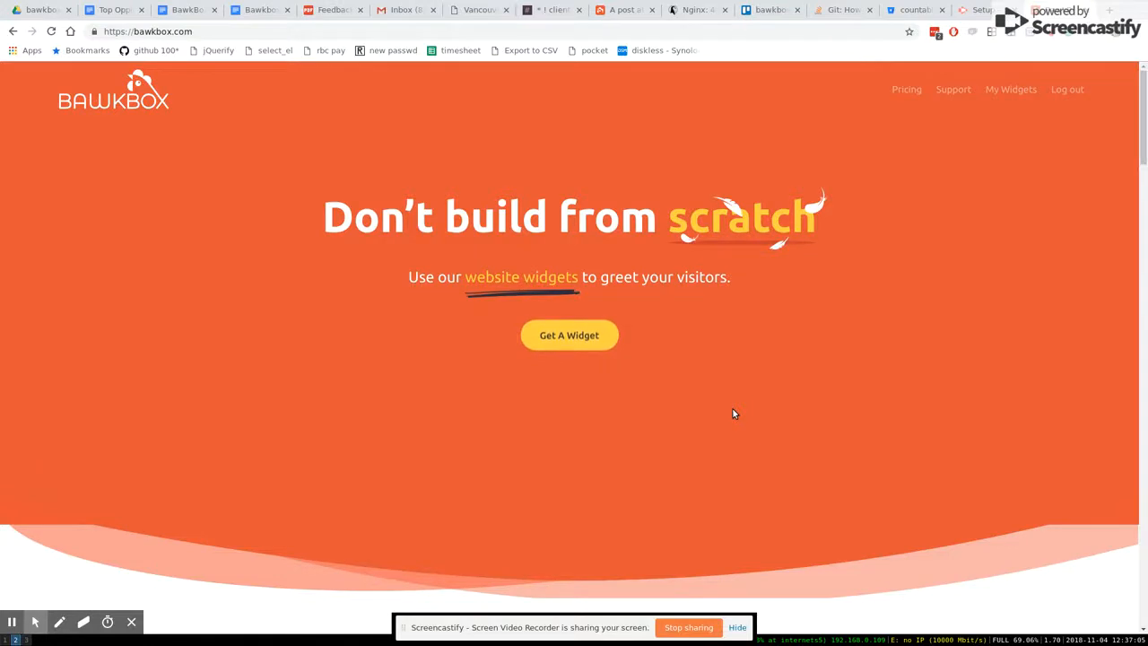
- Review the terminal history and check the repository state with git status
scroll("down", 3)
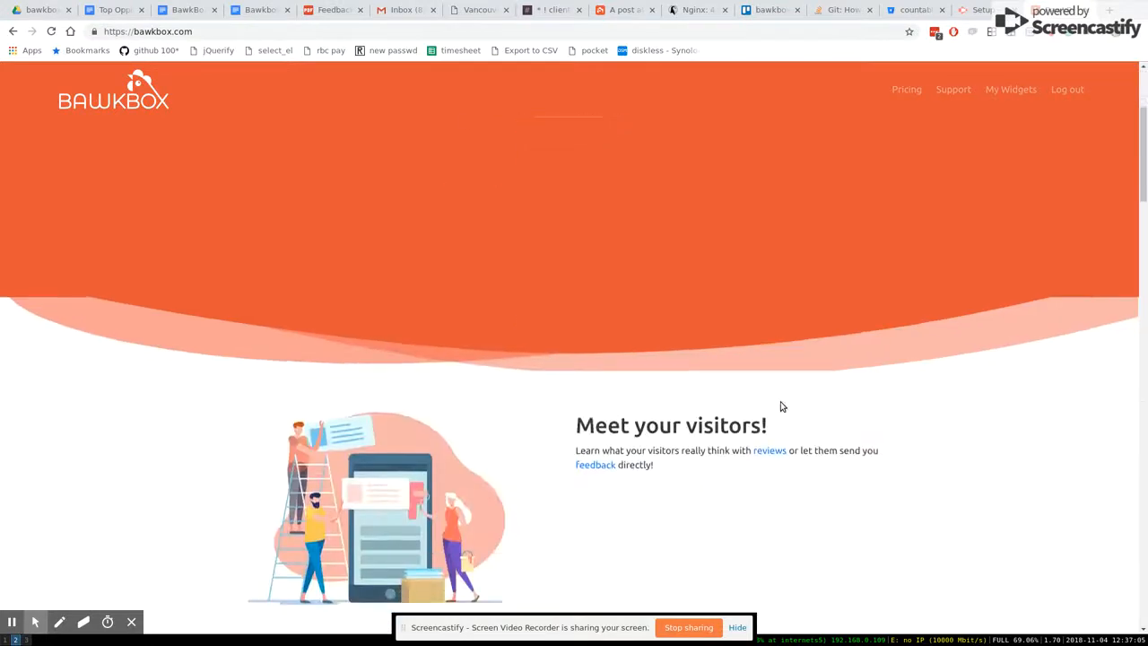
scroll("down", 3)
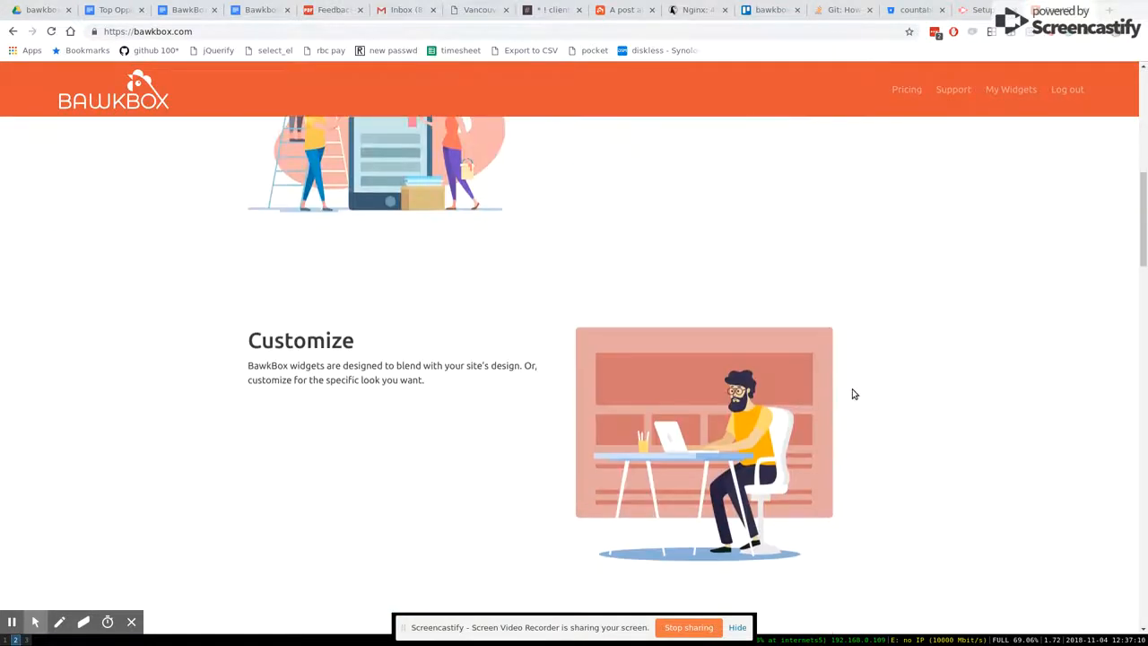
scroll("up", 3)
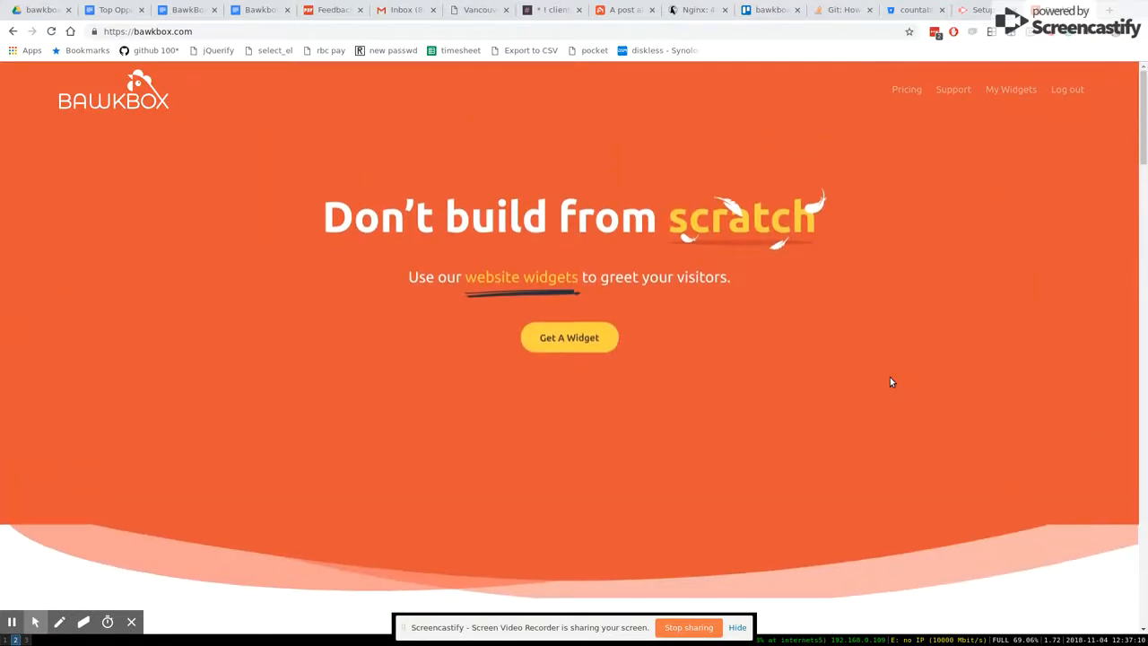
scroll("down", 3)
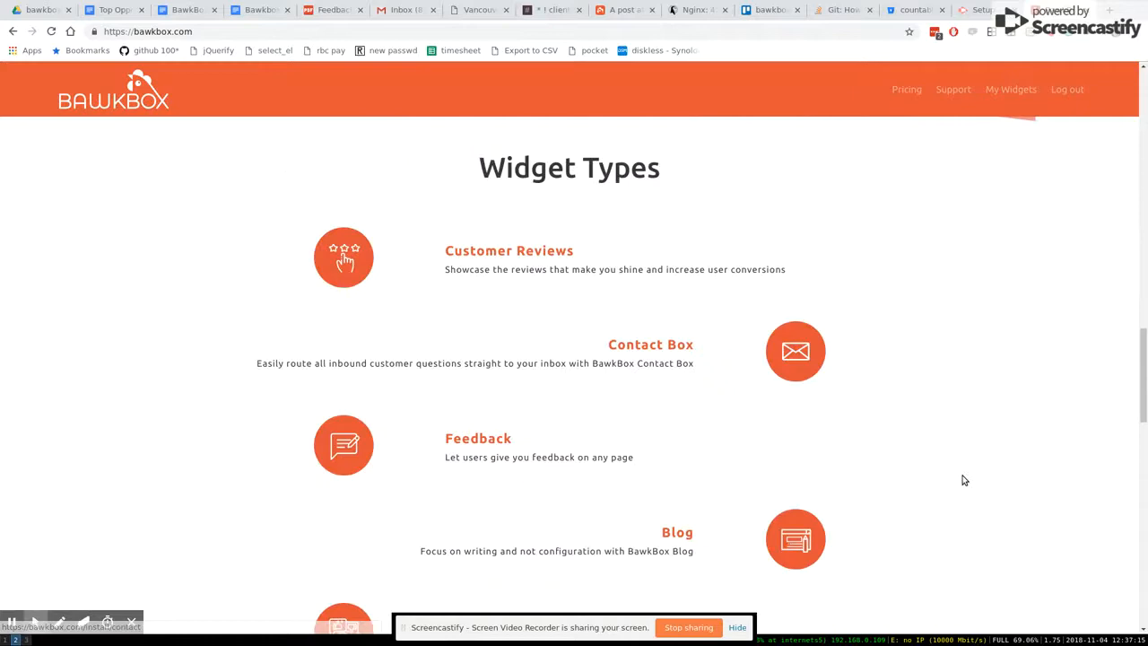
scroll("down", 3)
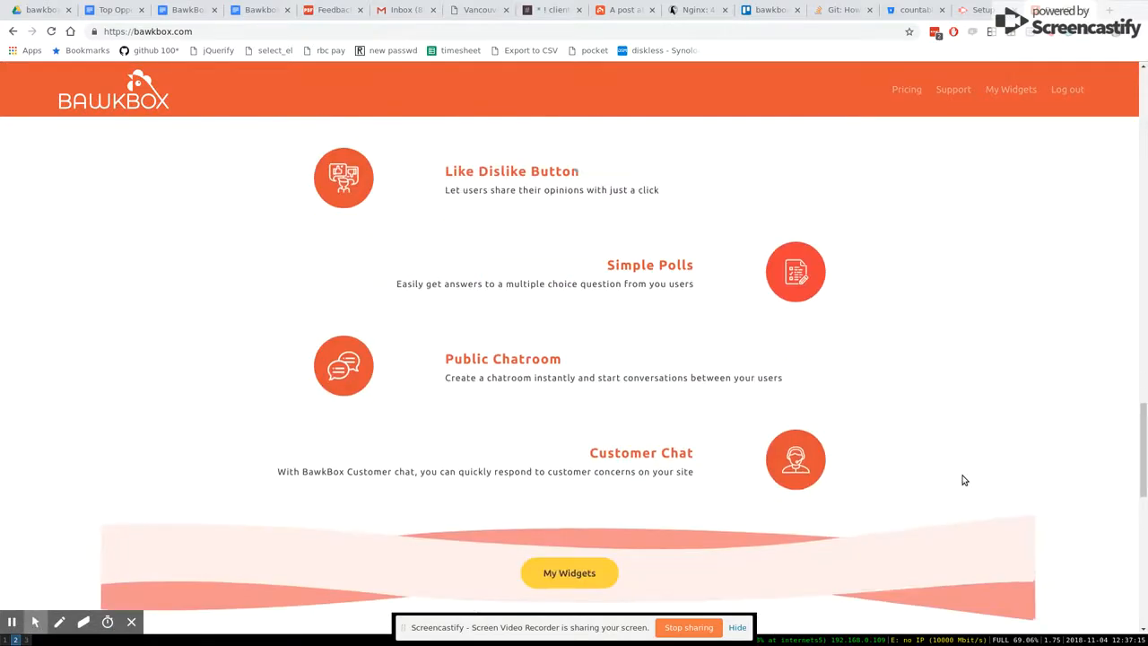
scroll("down", 3)
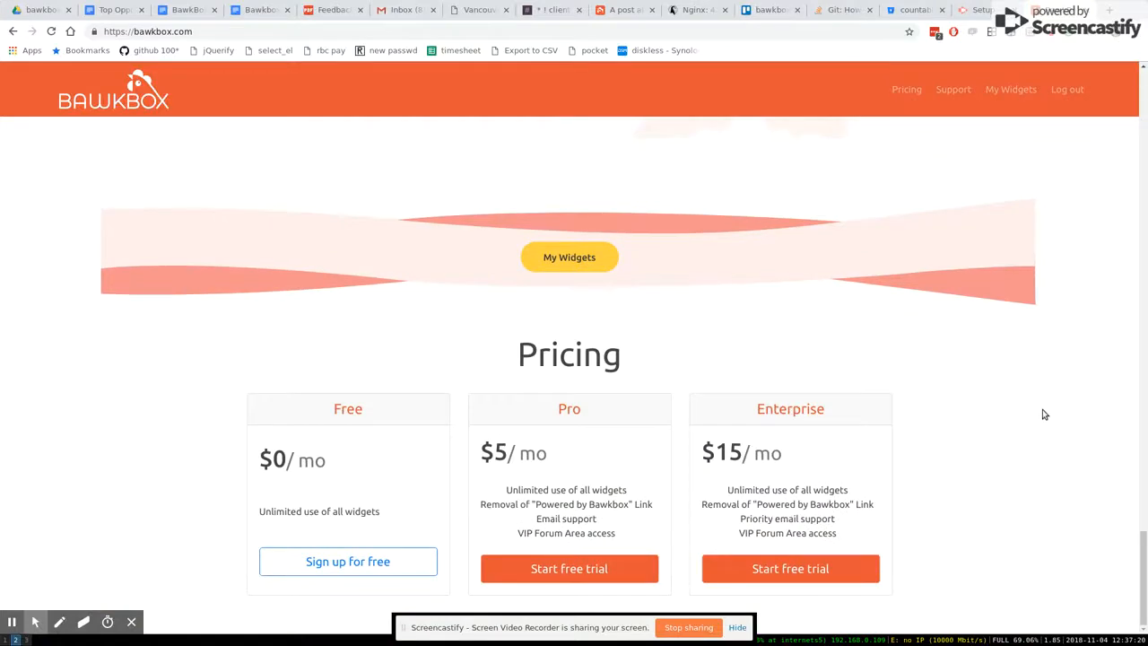
scroll("up", 3)
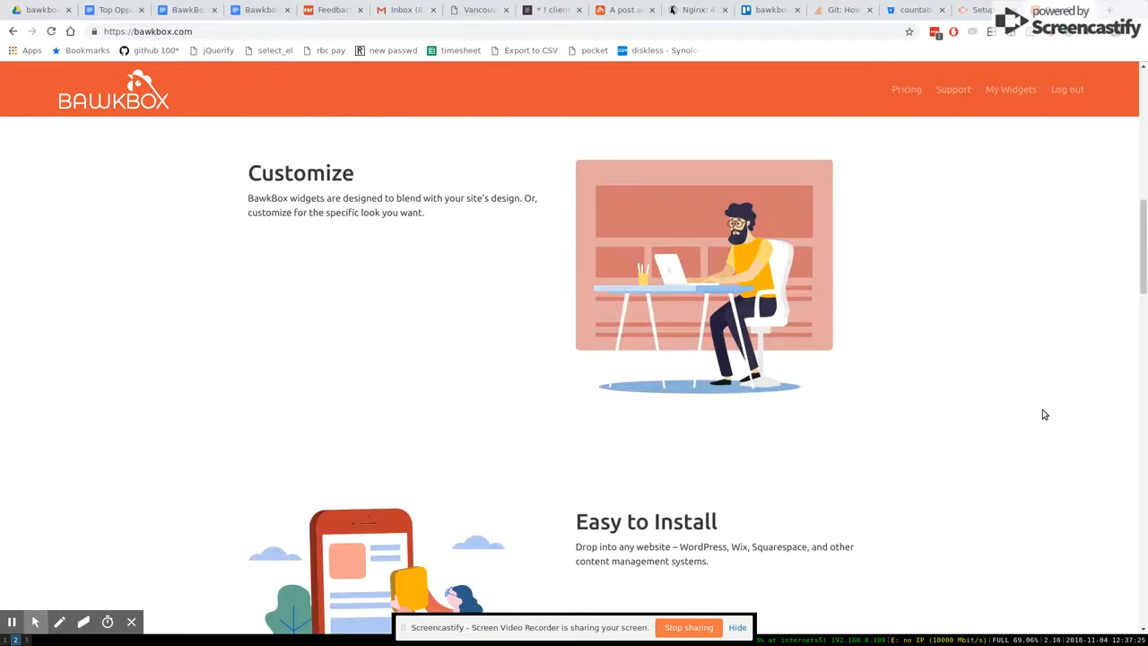
scroll("up", 3)
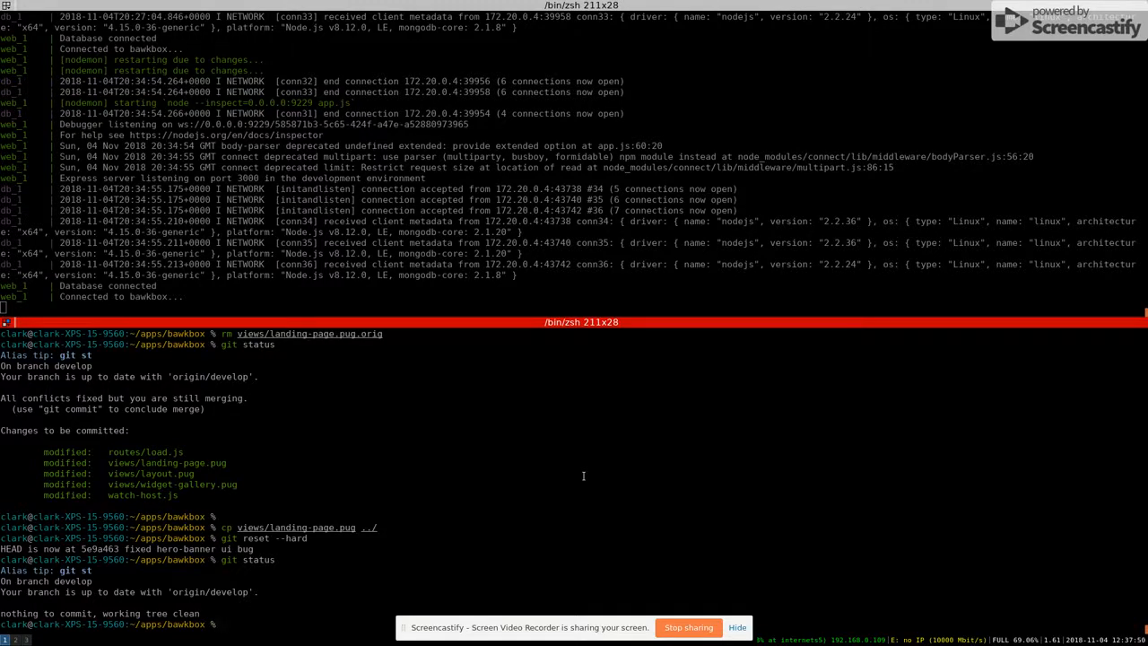
type("git status")
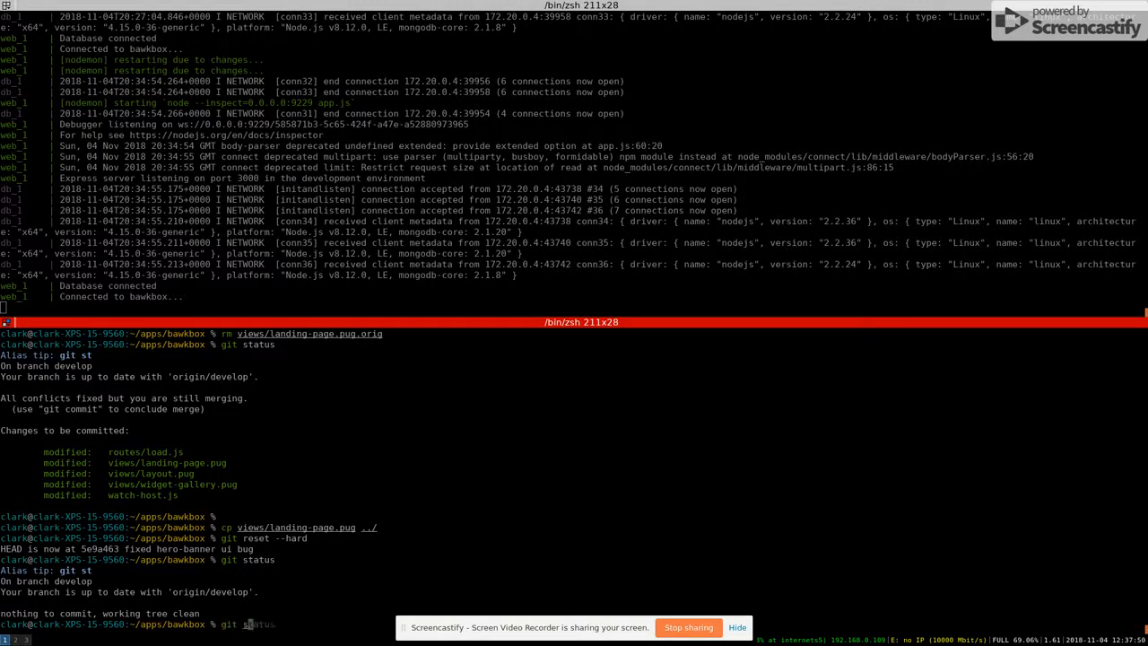
key("Return")
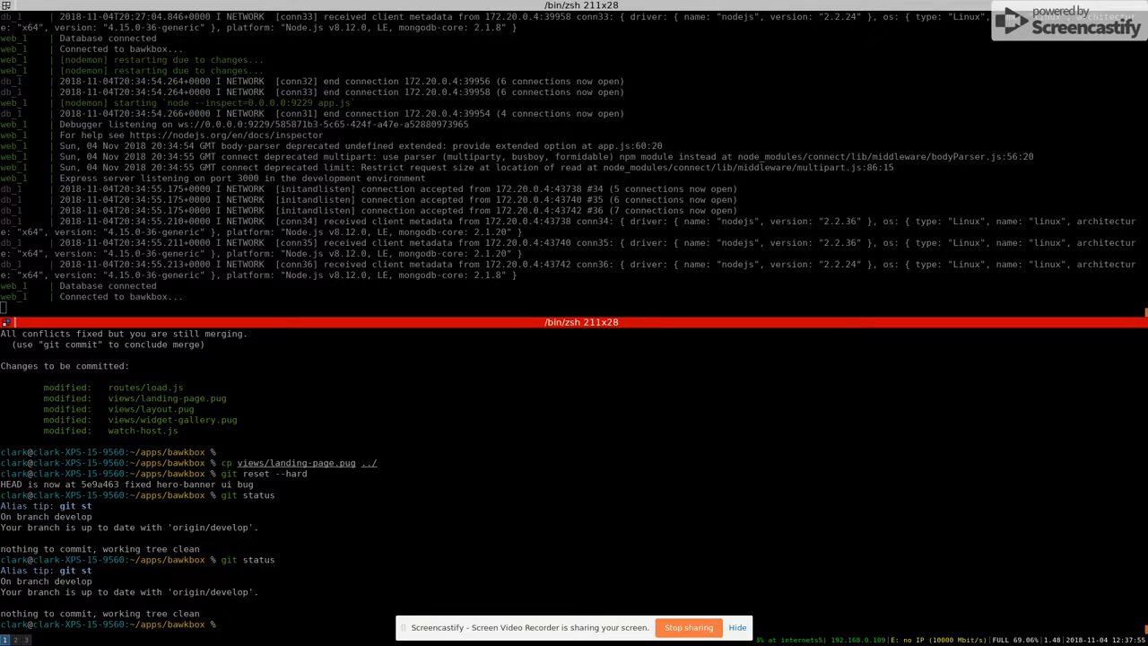
- Pull origin master into develop, hit the merge conflict, and load views/landing-page.pug in Vim
type("git pull origin master")
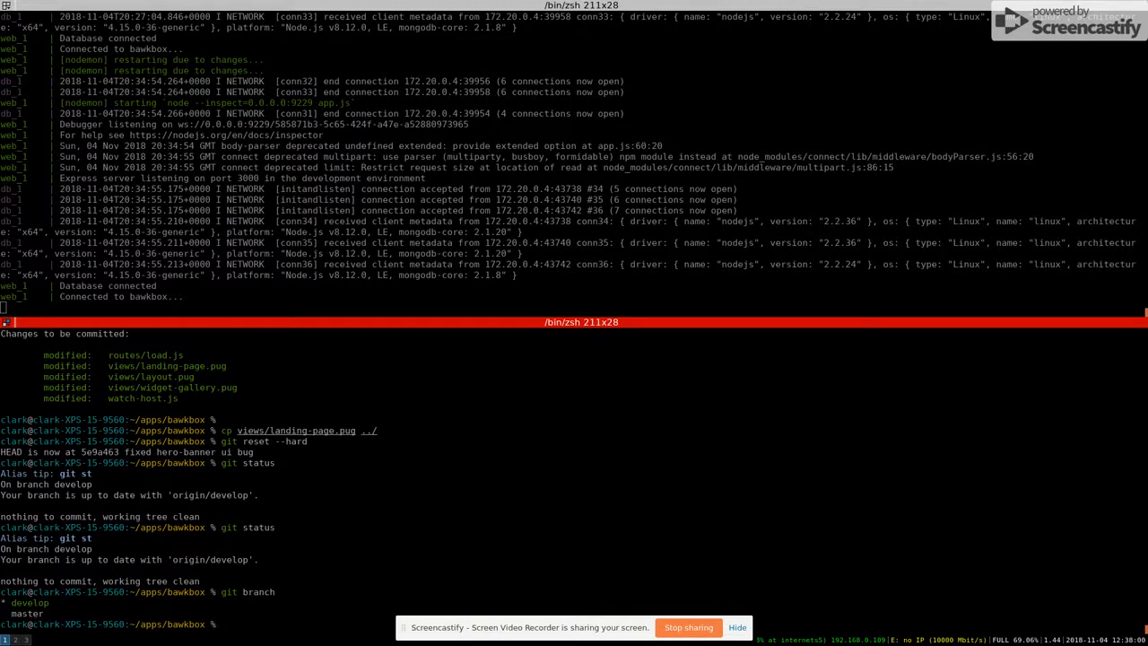
type("git pull origin master")
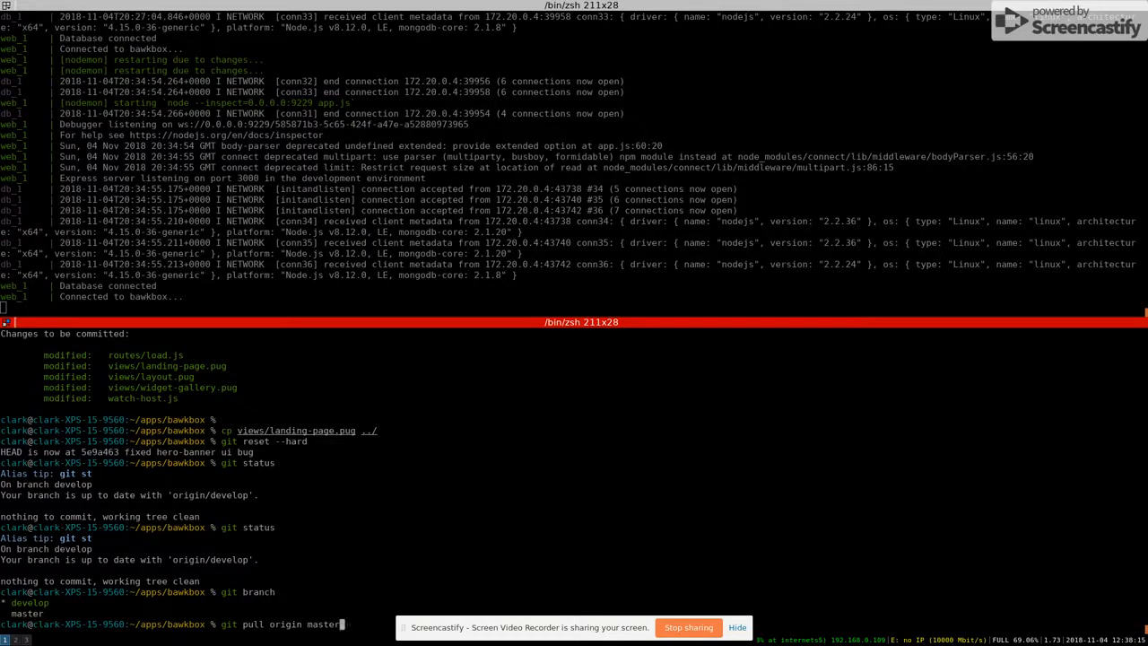
key("Return")
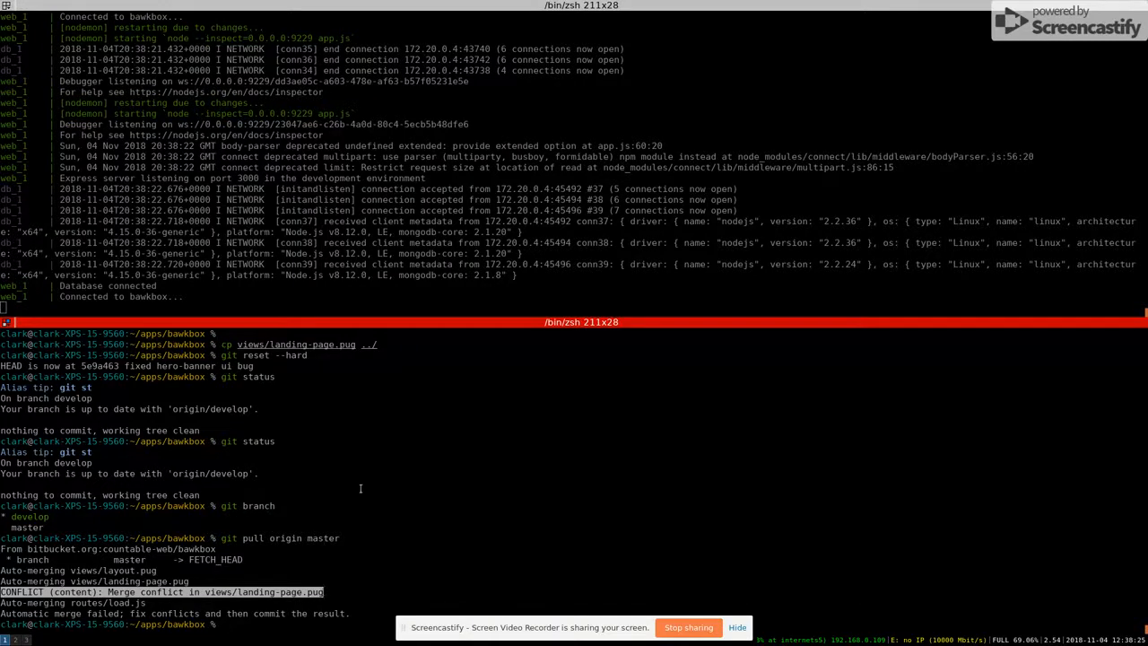
type("vi views/landing-page.pug")
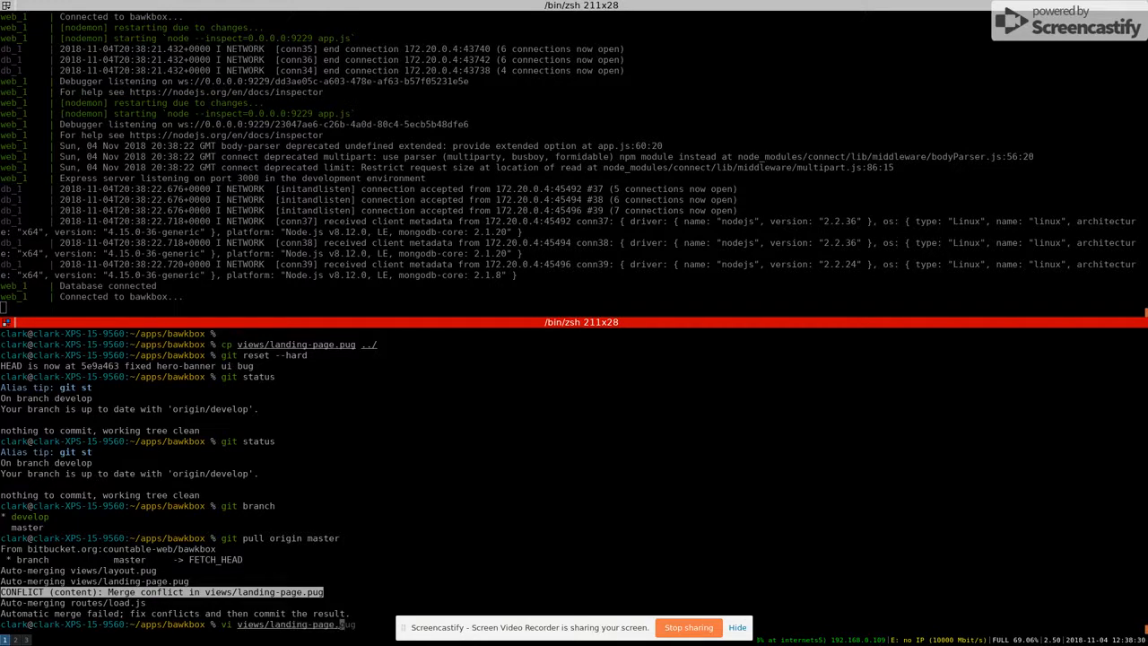
key("Return")
type("/>>>")
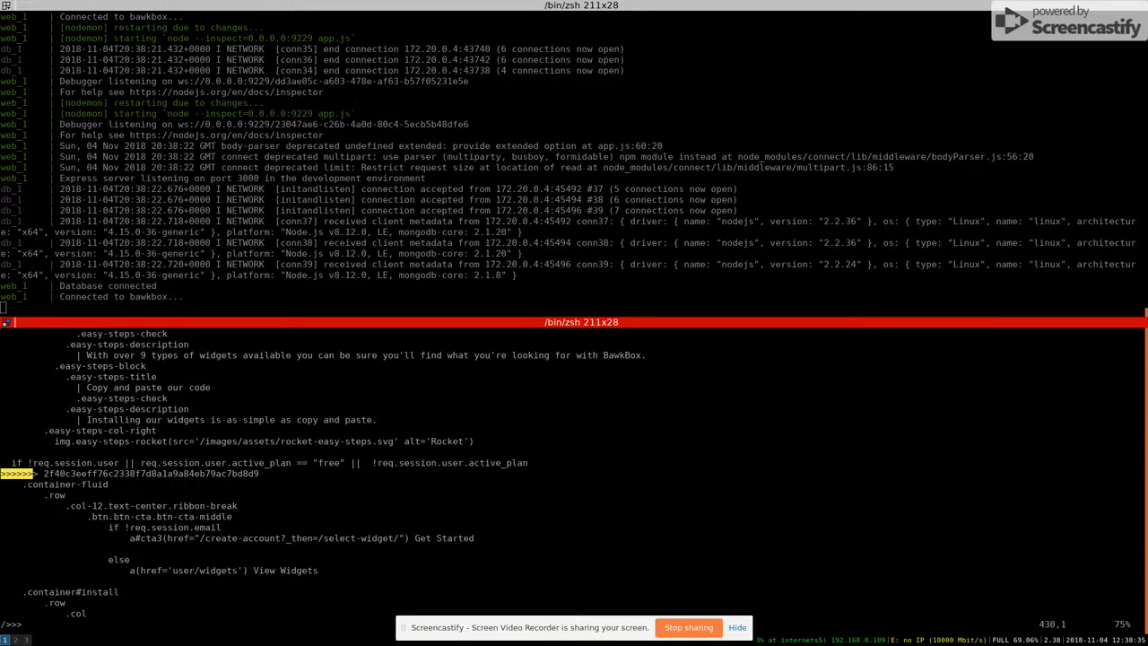
- Scroll through the conflict markers in landing-page.pug to look over both versions
scroll("down", 3)
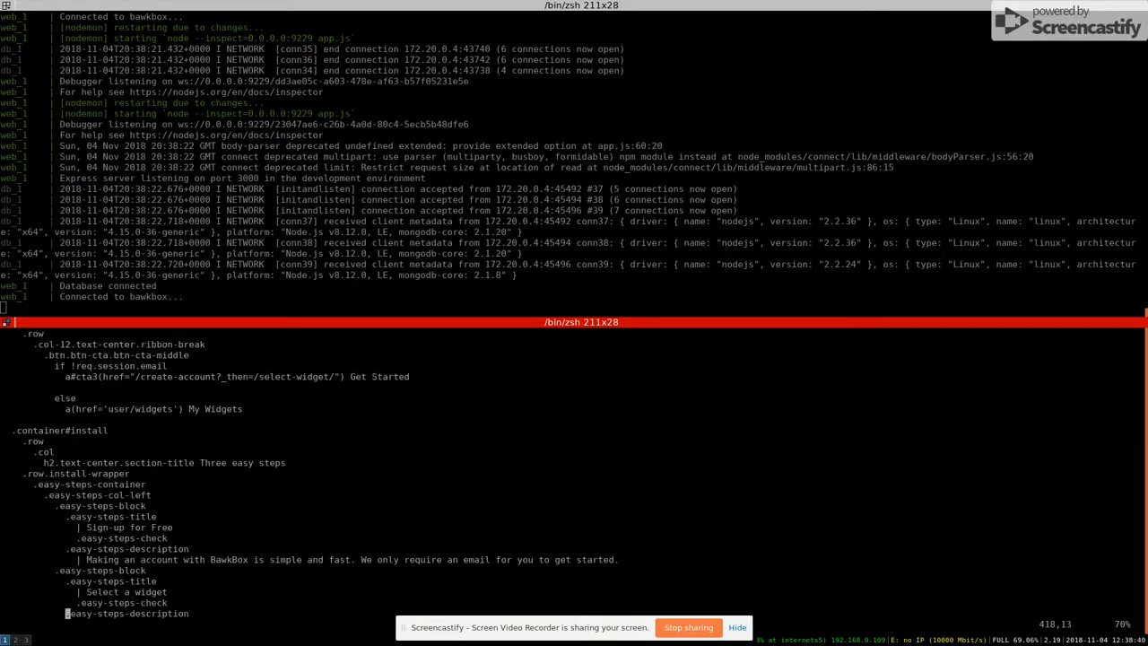
scroll("down", 3)
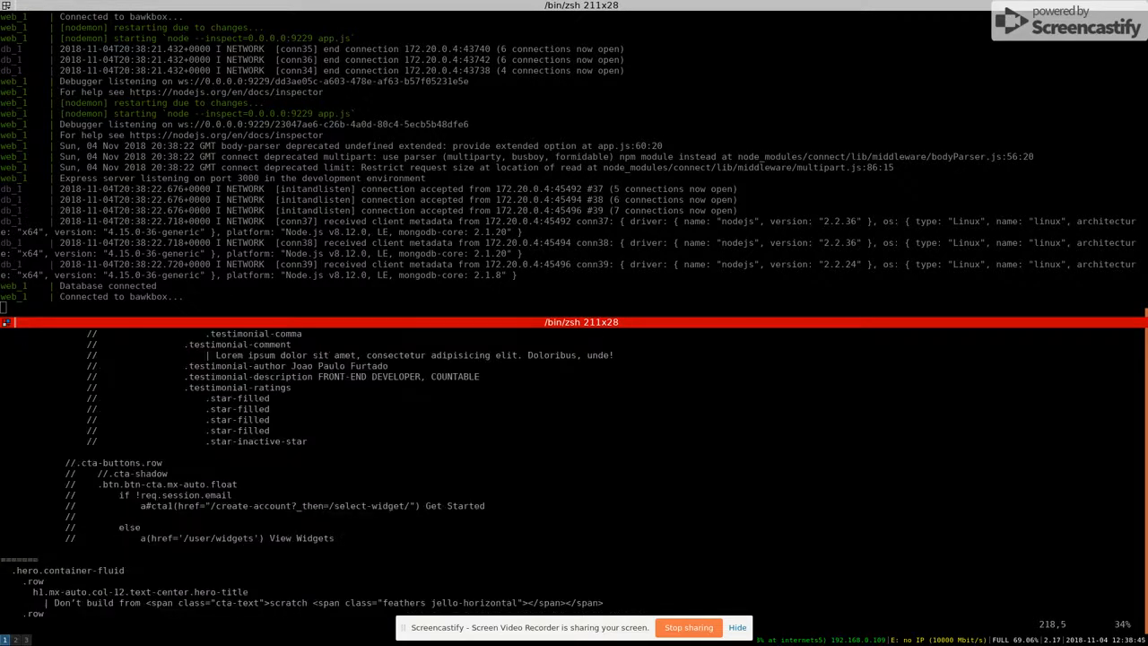
scroll("down", 3)
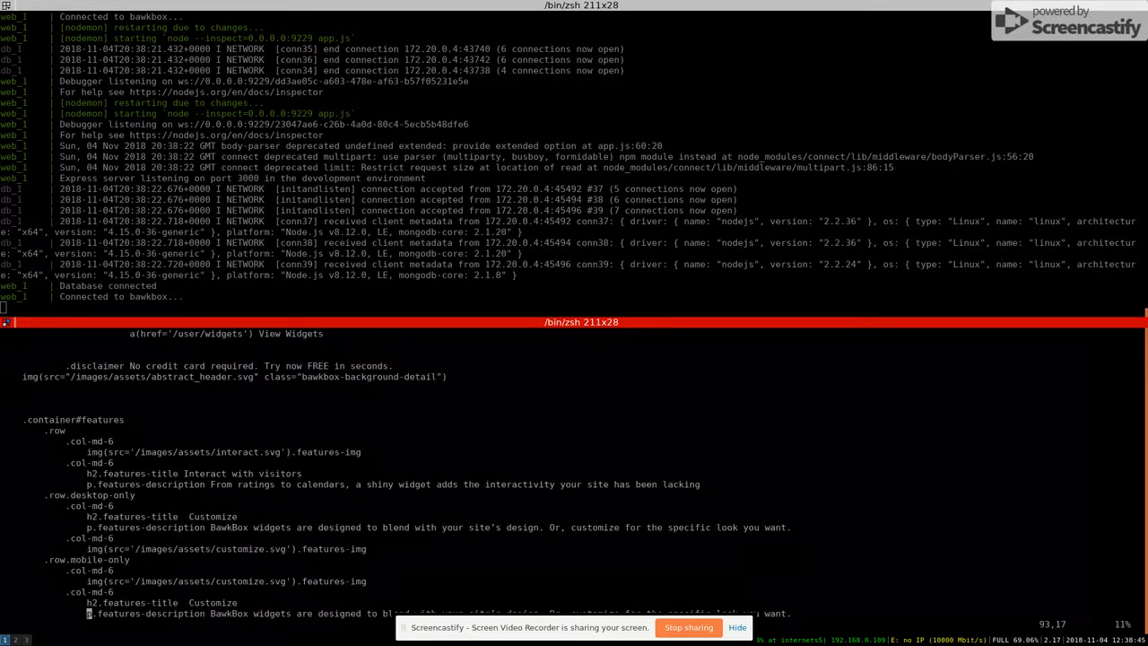
scroll("up", 3)
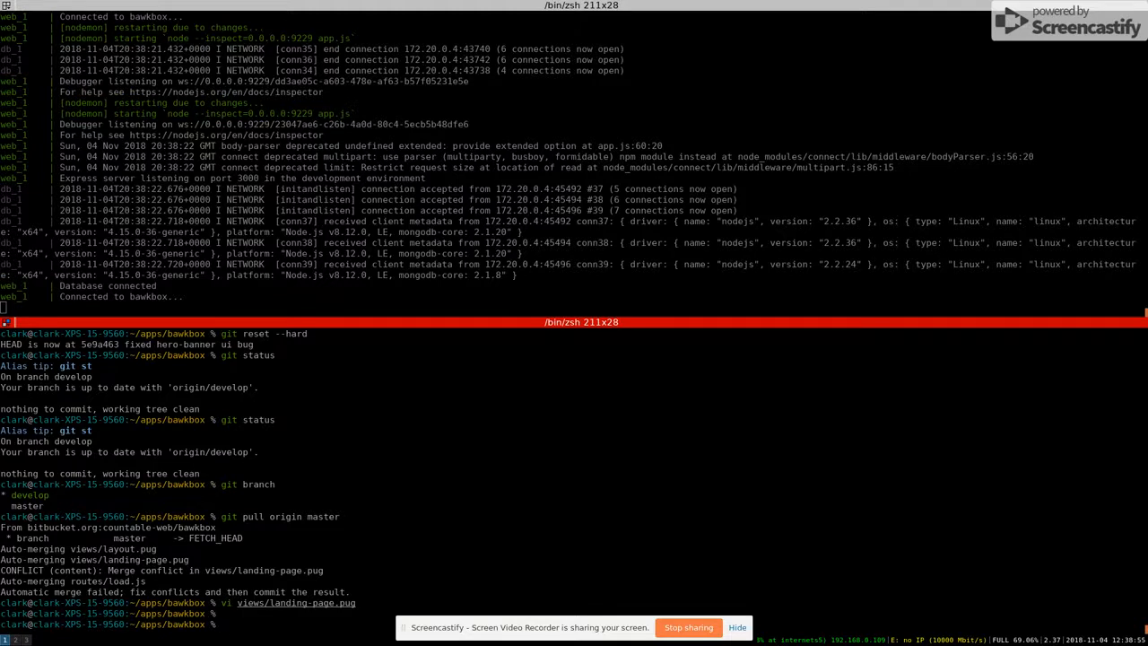
- Install KDiff3 with sudo apt-get install kdiff3
type("sudo apt-get install kdiff3")
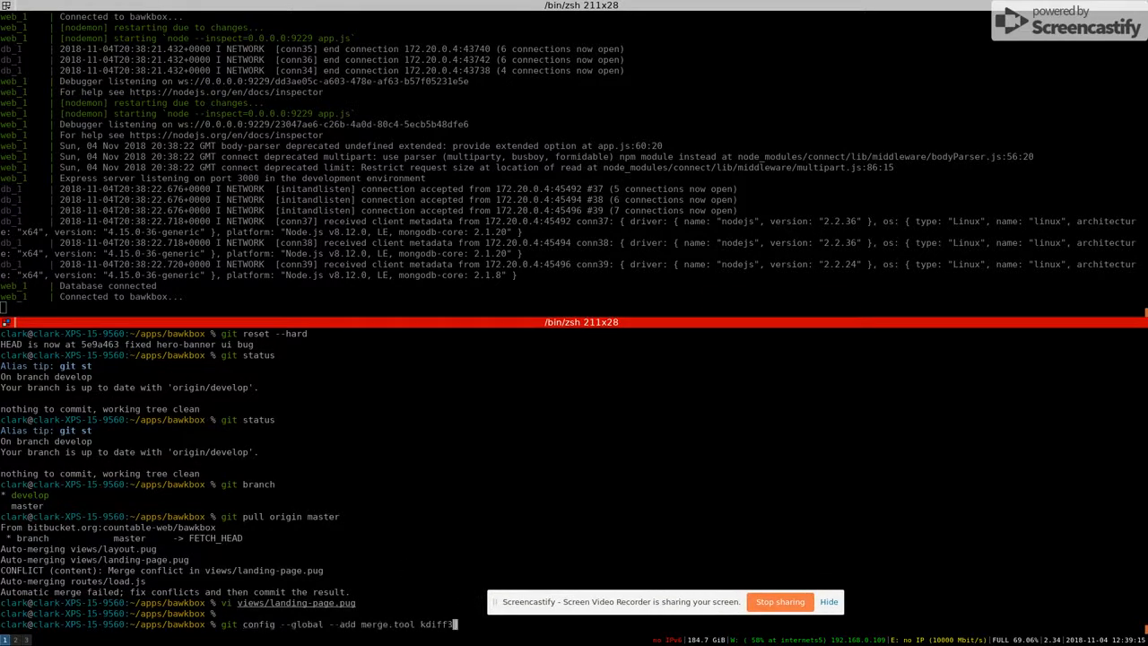
mouse_move(449, 625)
type("git mergetool")
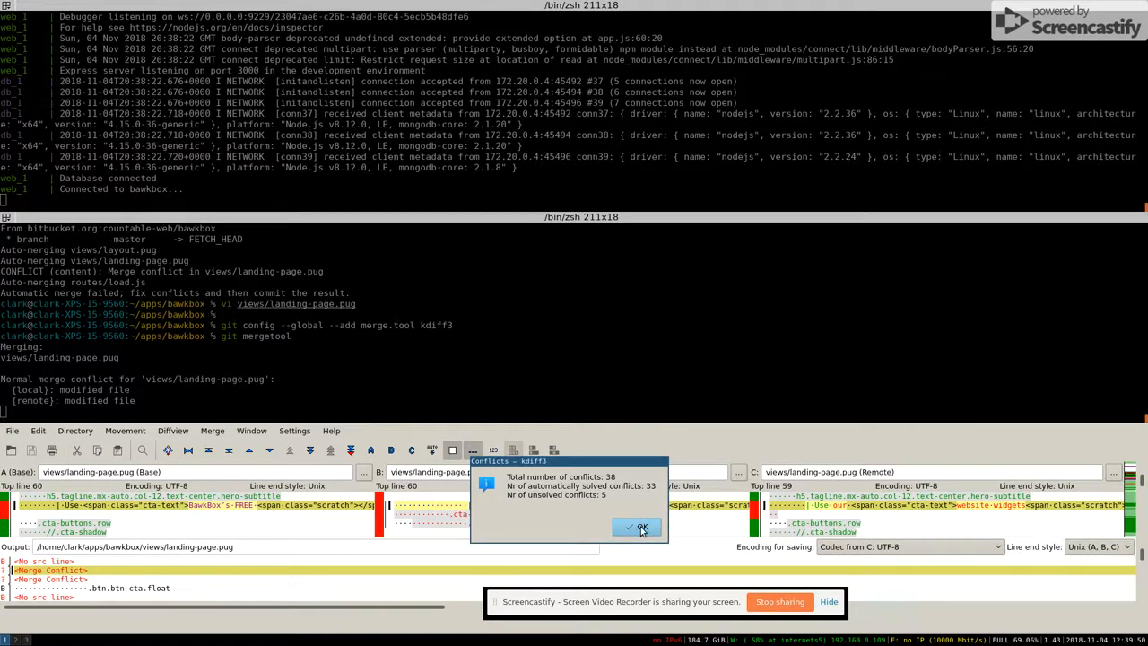
- Dismiss the Conflicts summary dialog to reach the three-way merge window
left_click(637, 527)
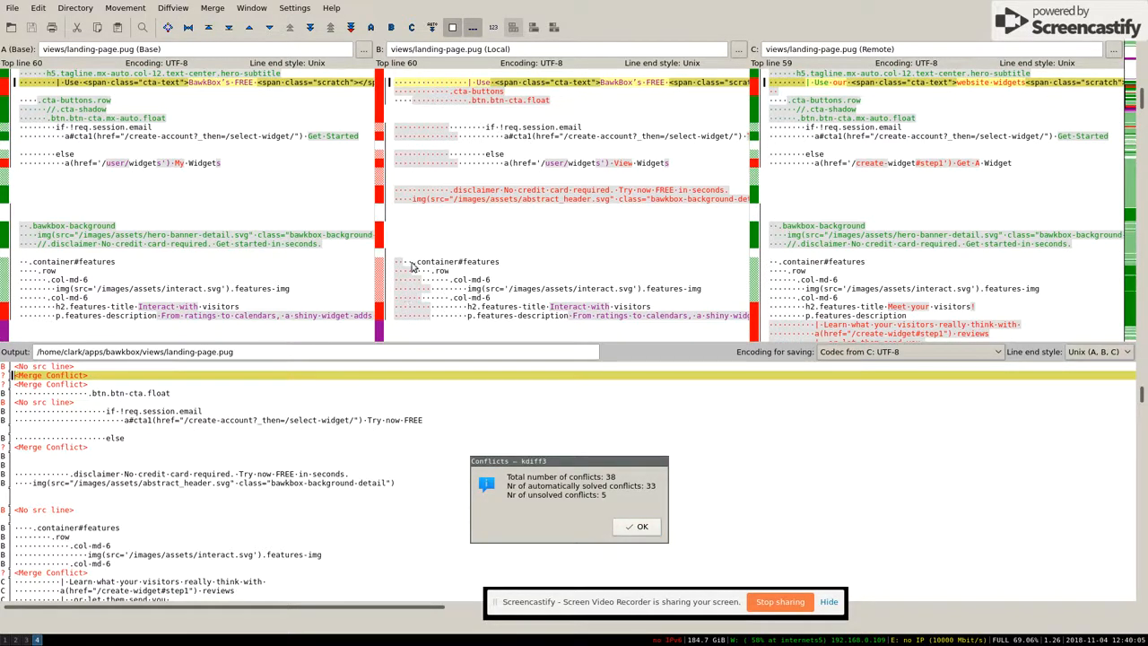
mouse_move(404, 302)
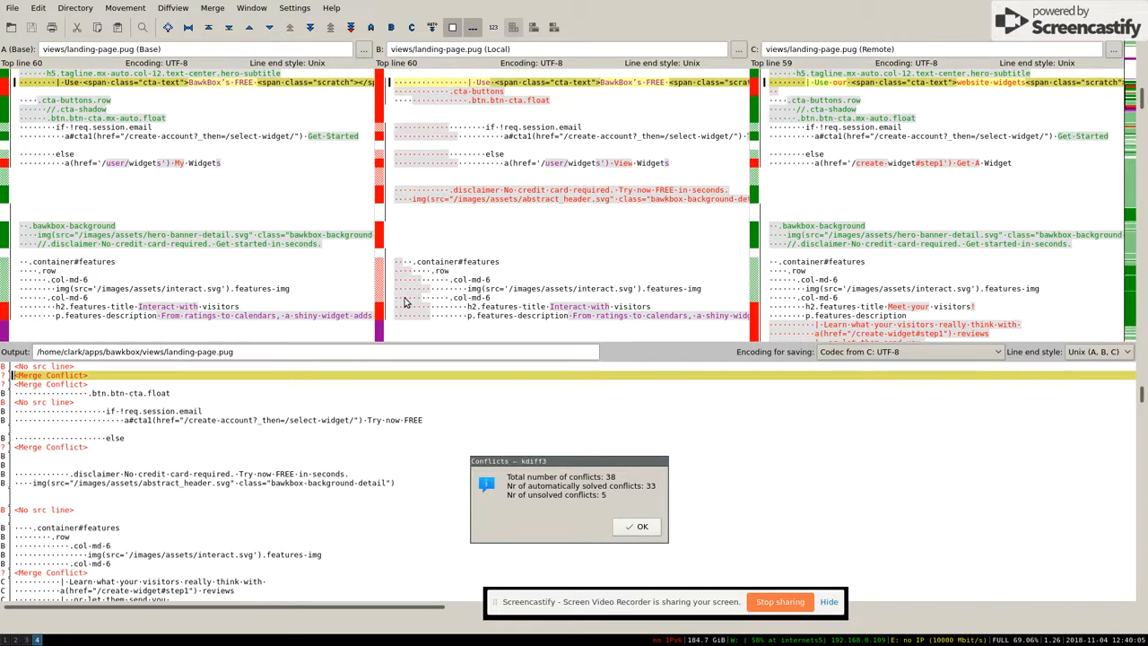
mouse_move(416, 277)
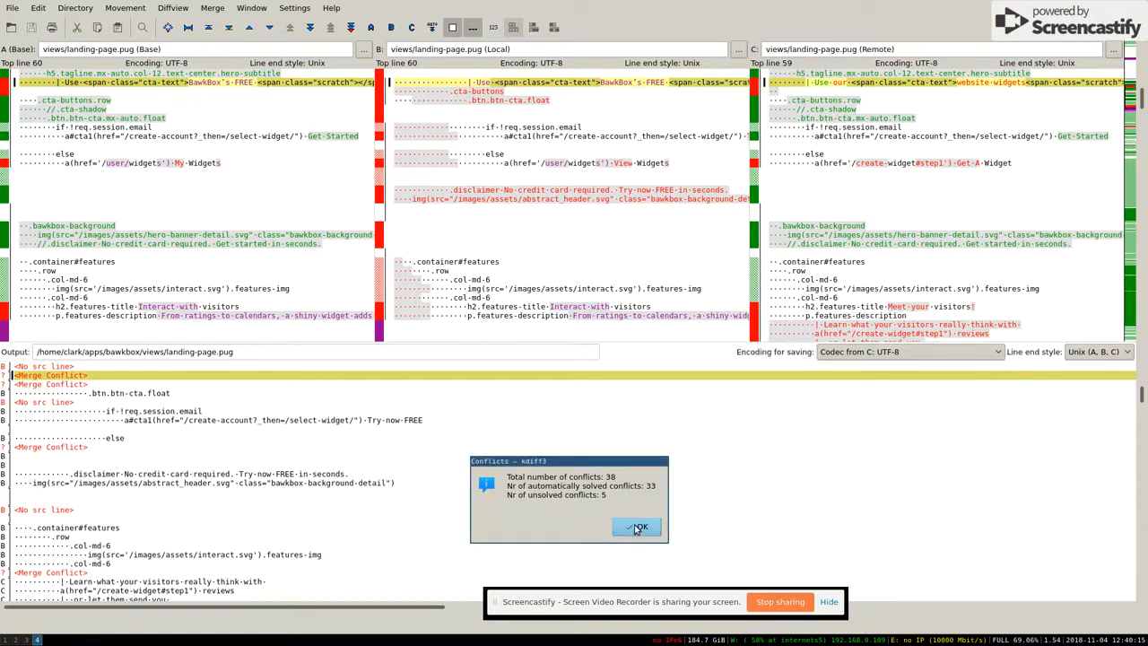
mouse_move(578, 501)
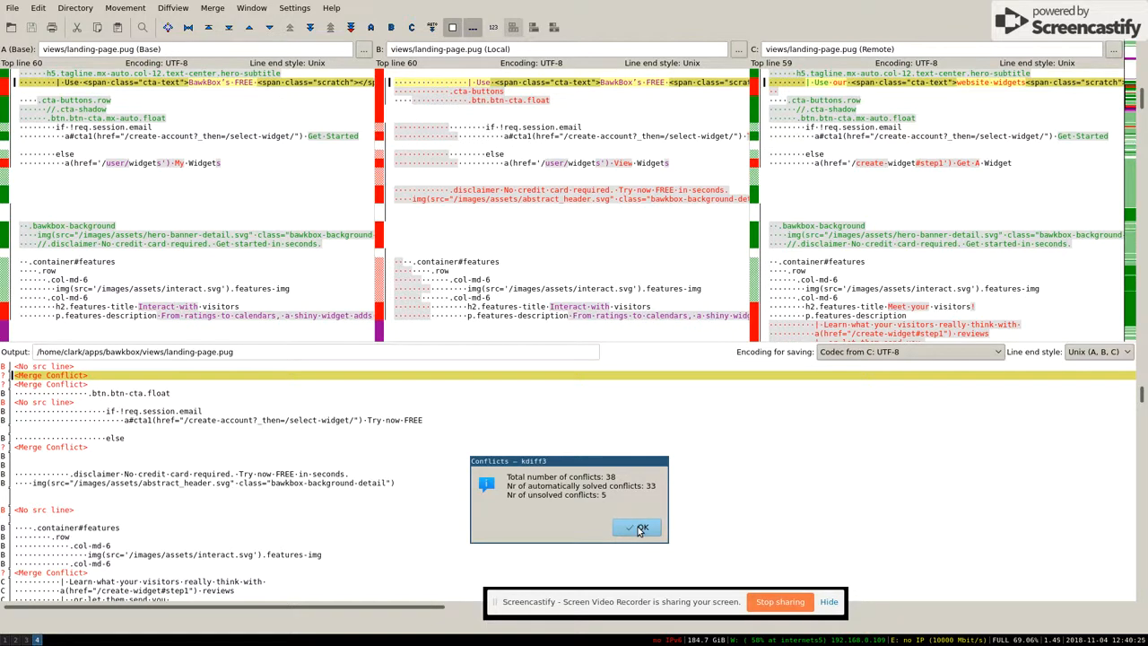
left_click(637, 528)
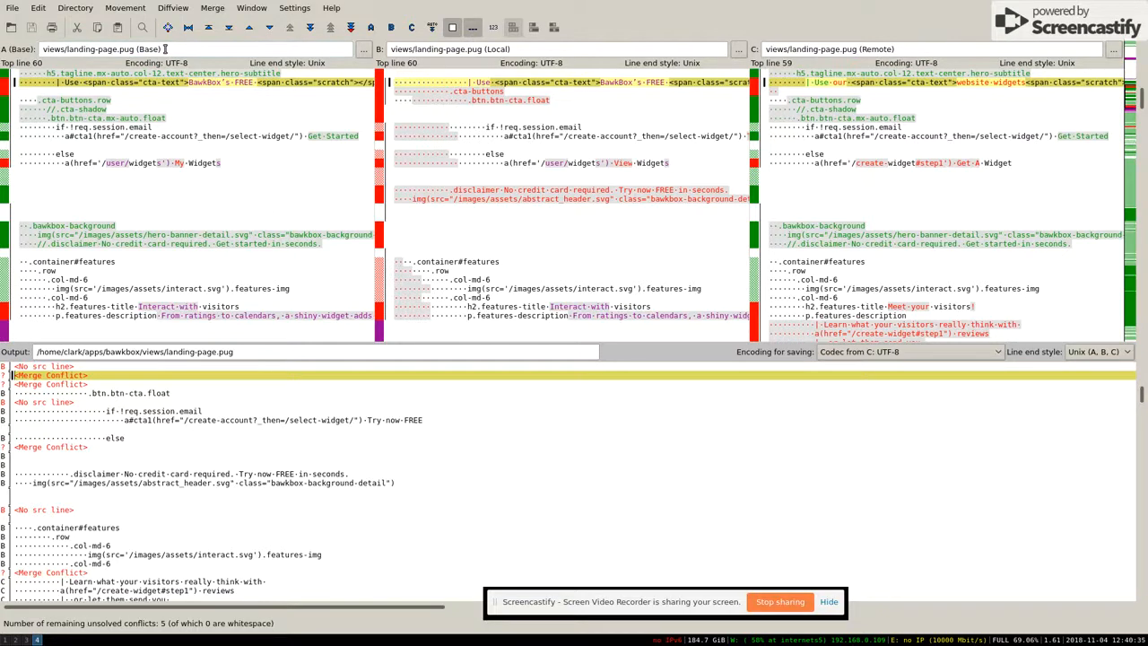
left_click(162, 48)
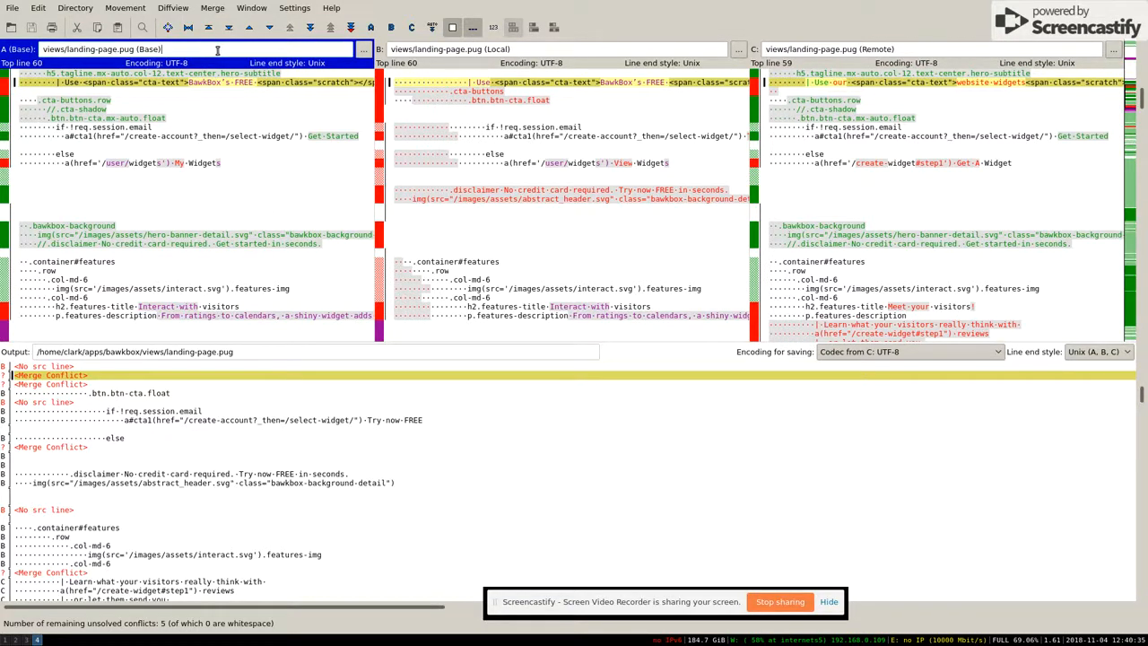
left_click(529, 48)
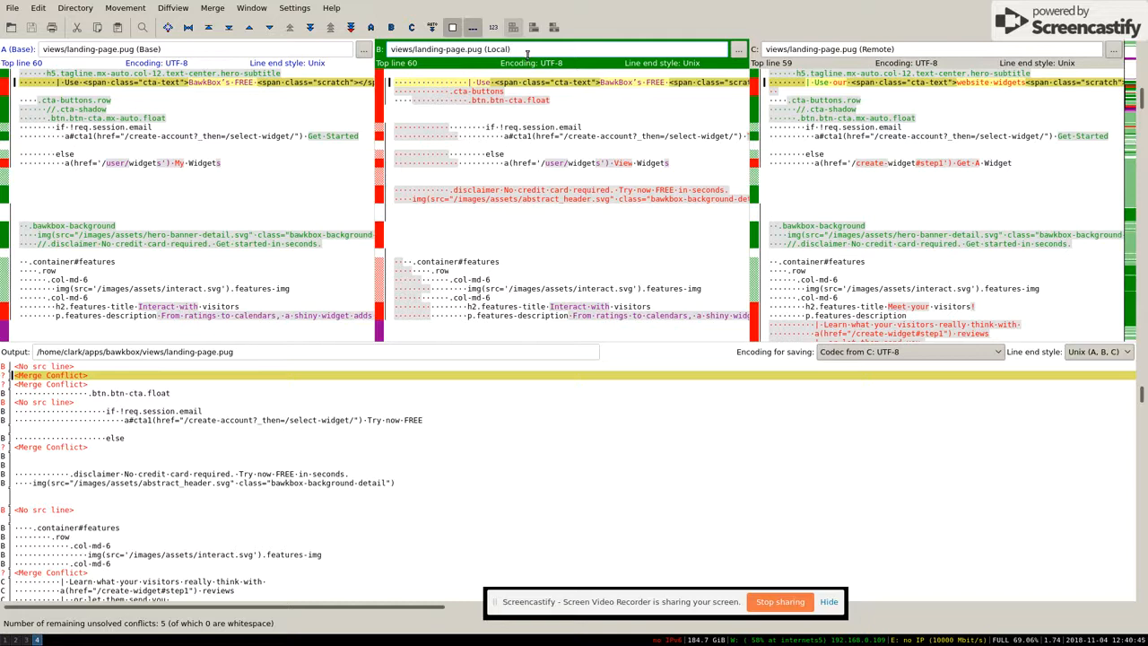
mouse_move(427, 133)
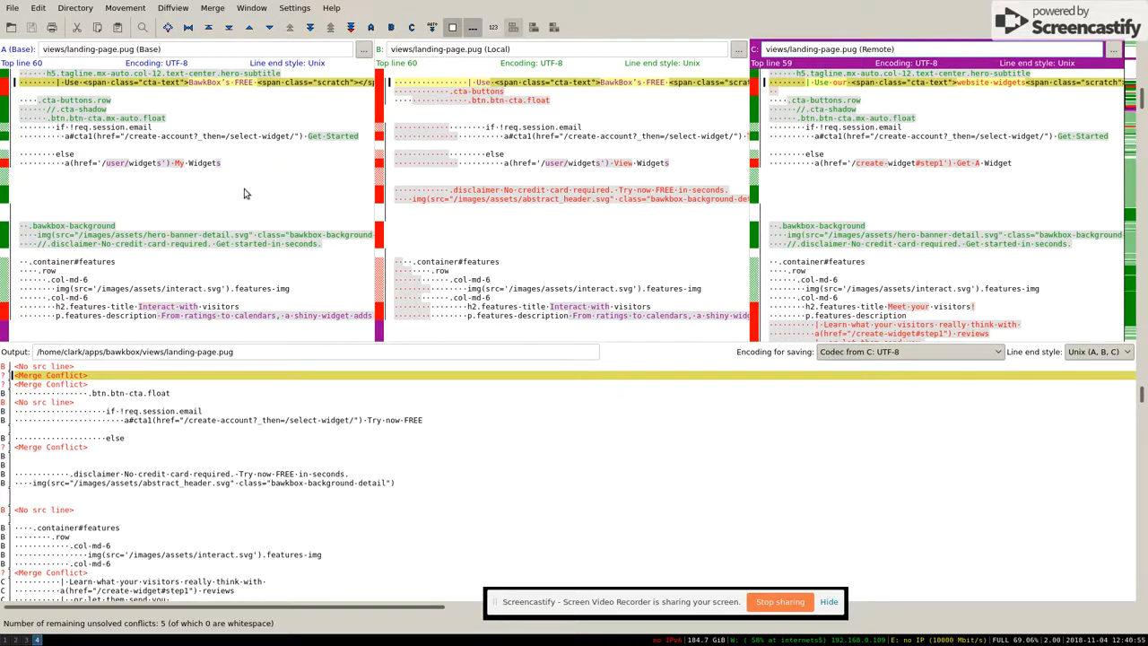
scroll("up", 3)
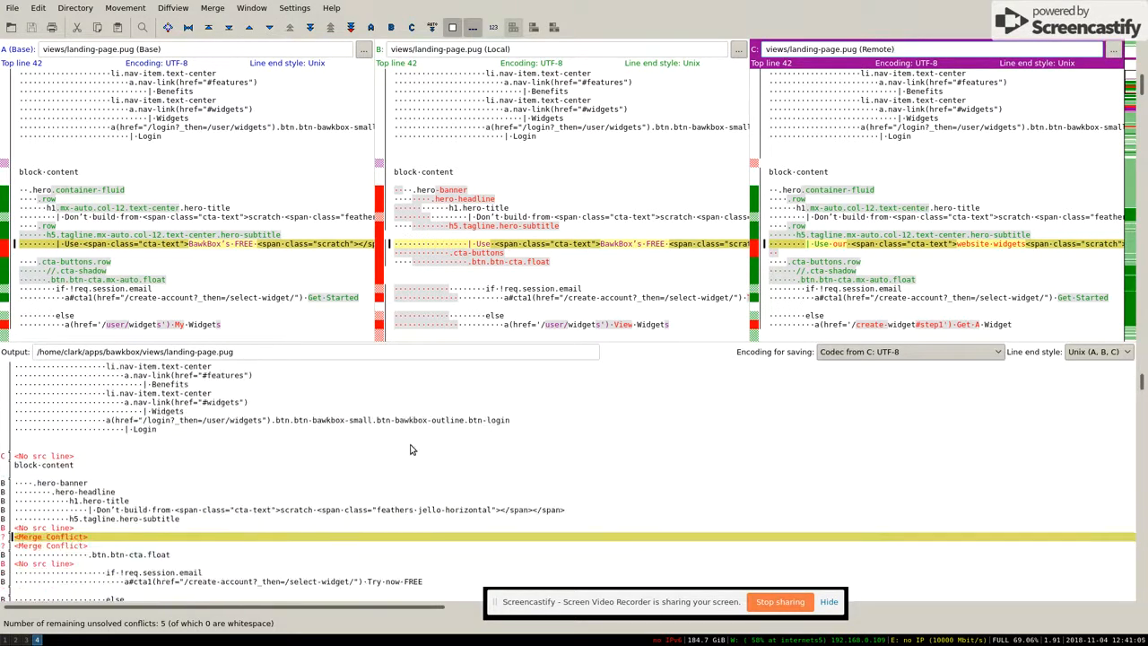
scroll("down", 3)
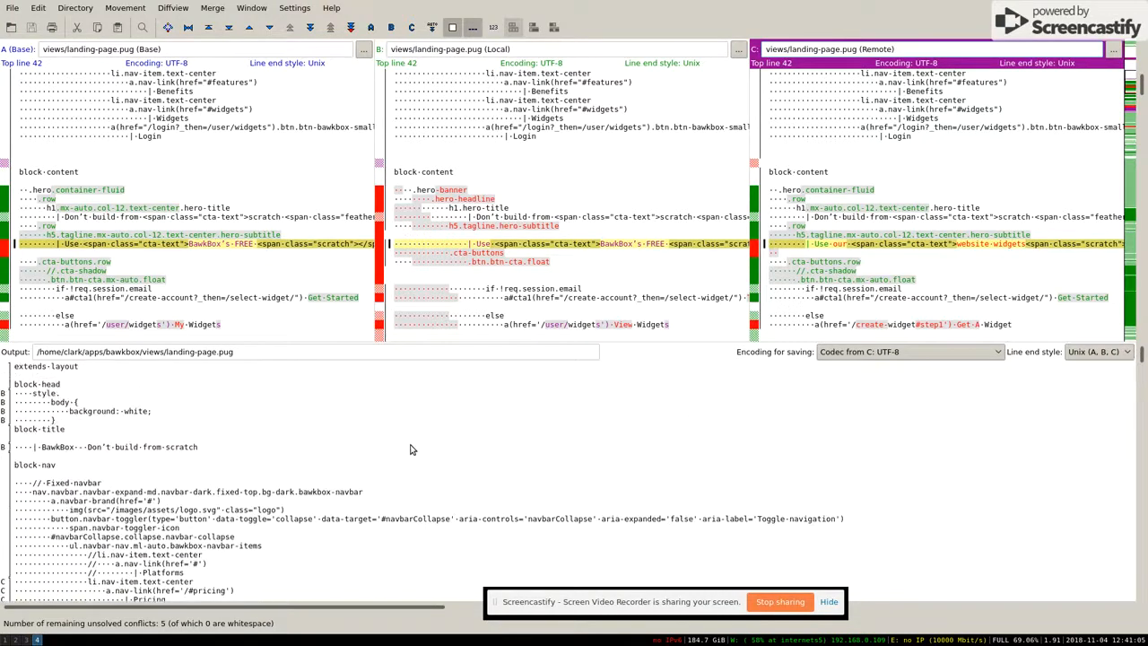
scroll("down", 3)
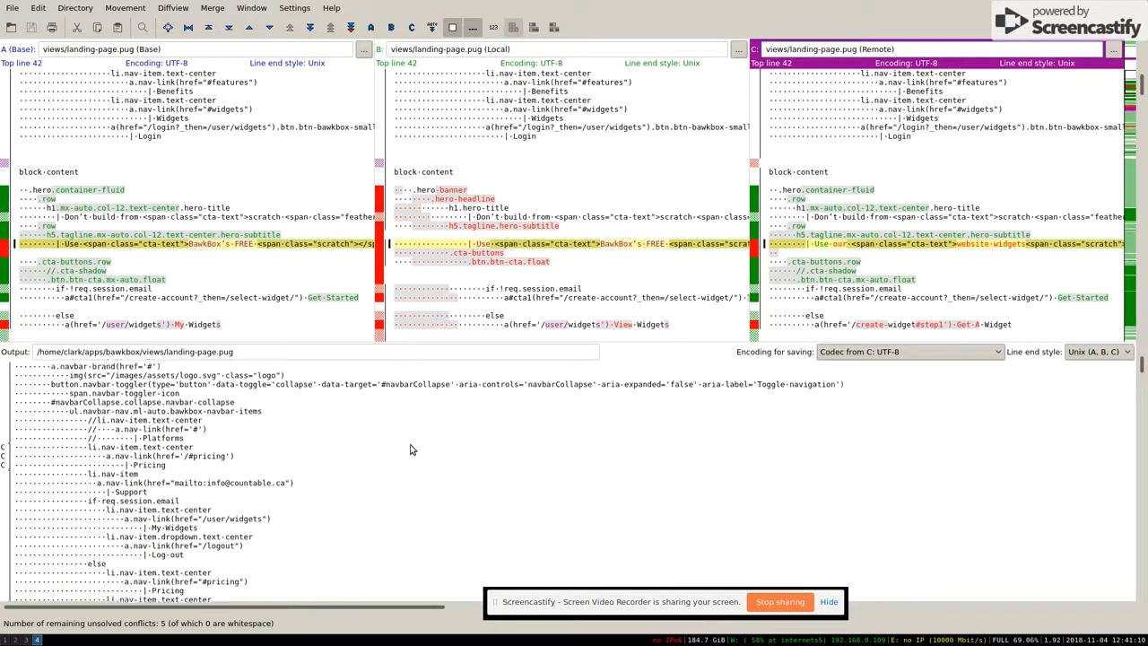
scroll("down", 3)
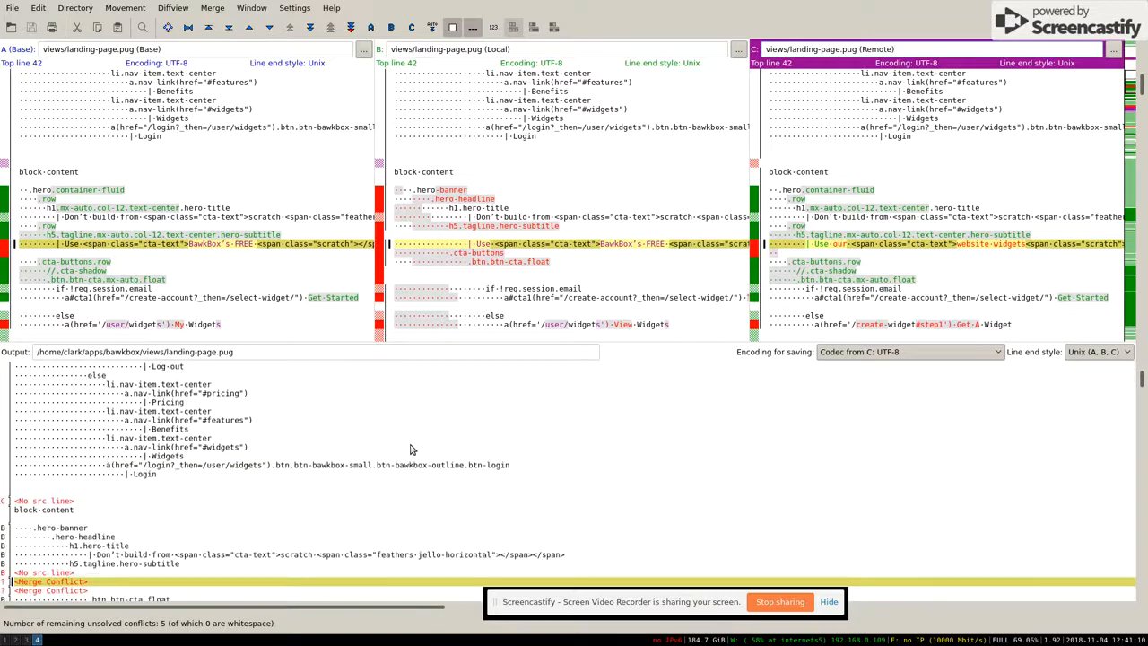
scroll("down", 3)
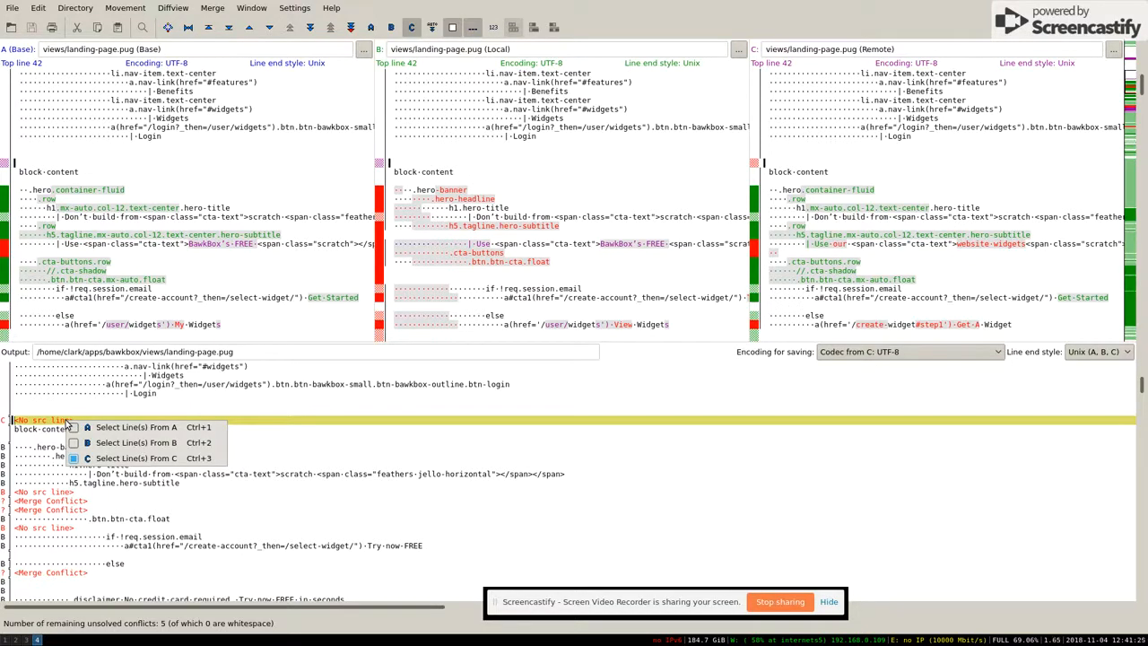
mouse_move(134, 427)
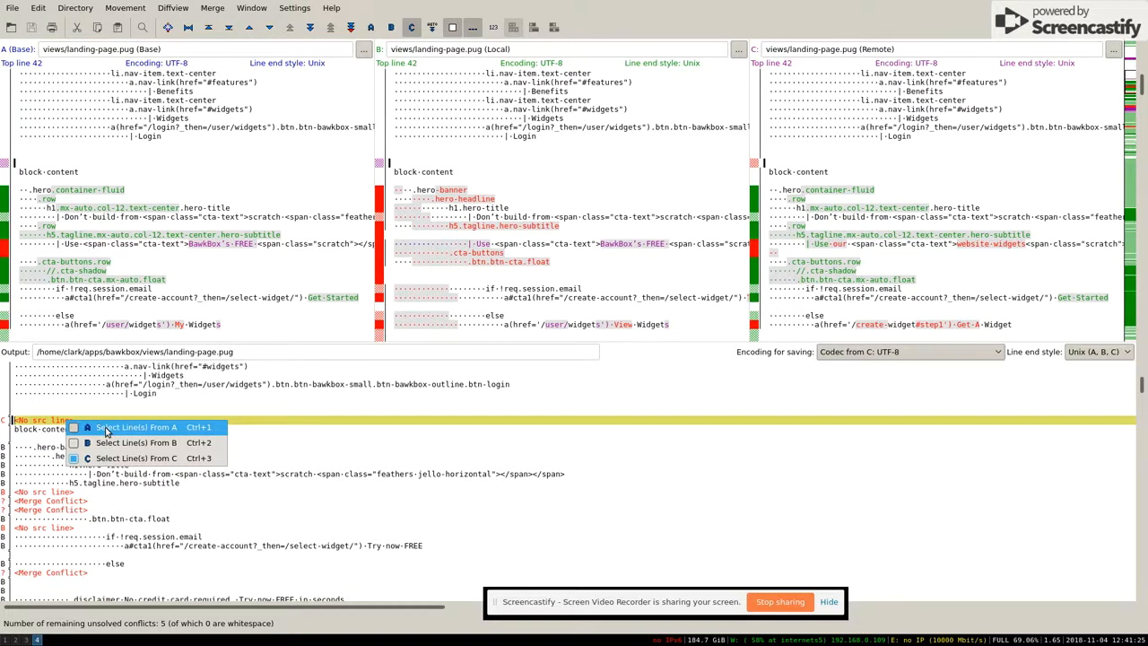
mouse_move(117, 433)
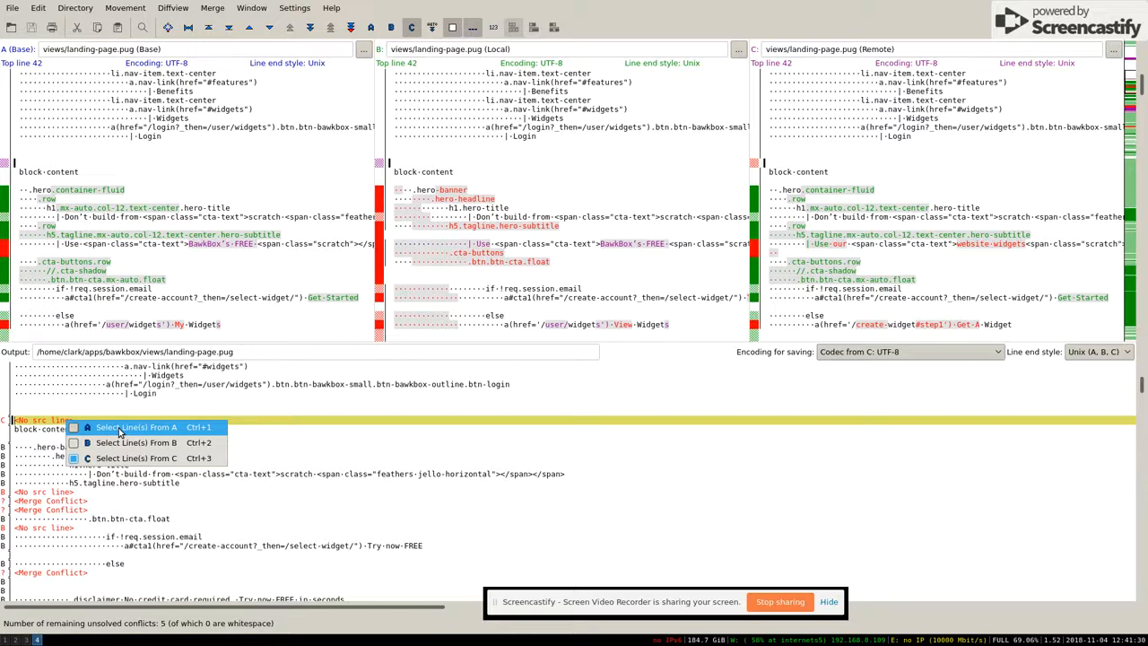
mouse_move(62, 419)
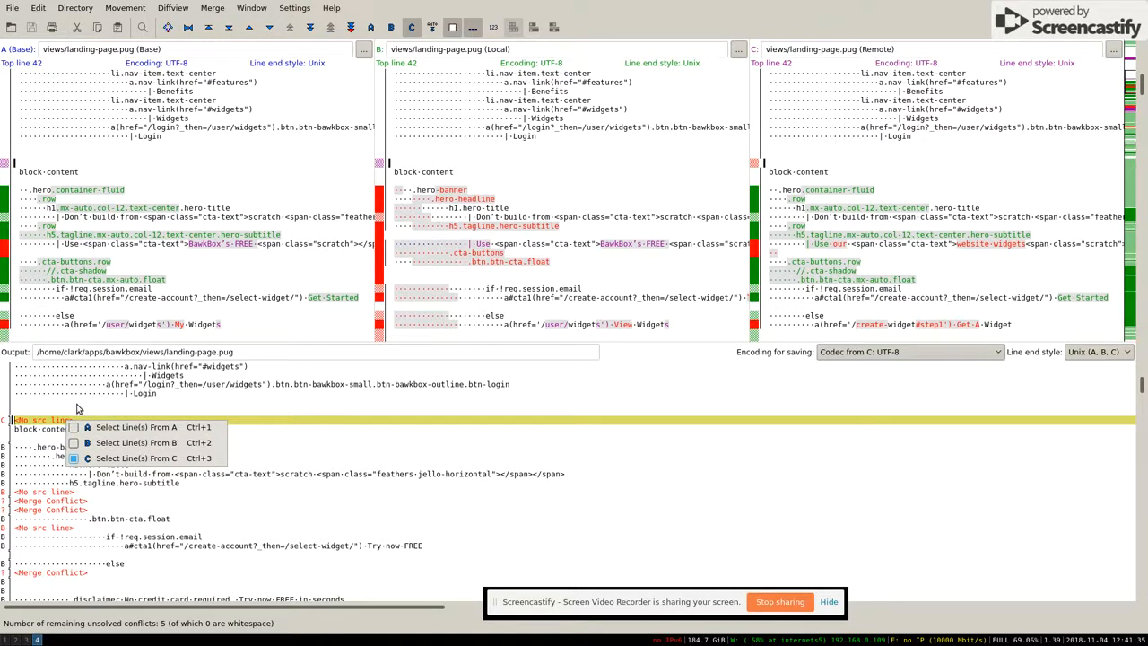
mouse_move(126, 441)
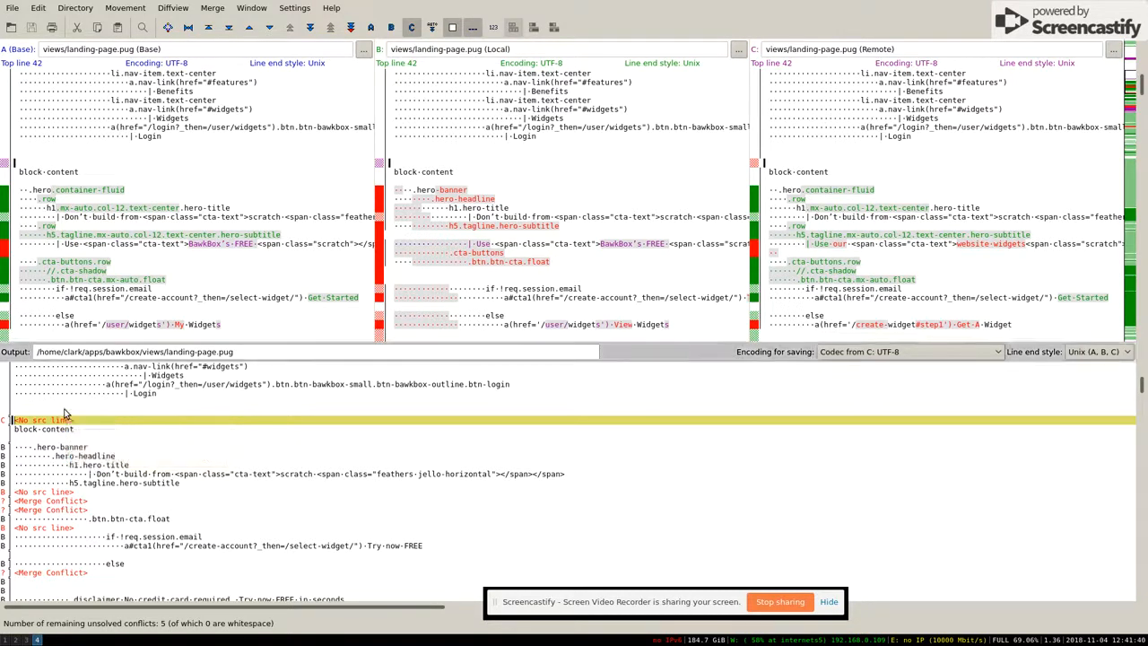
mouse_move(76, 495)
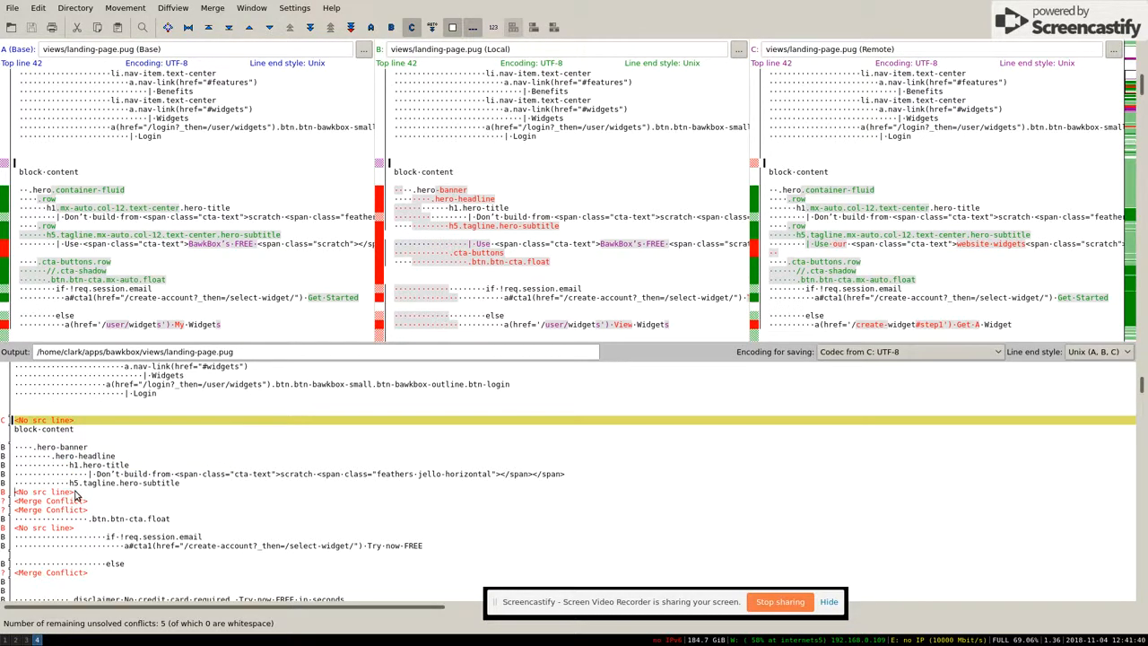
mouse_move(87, 504)
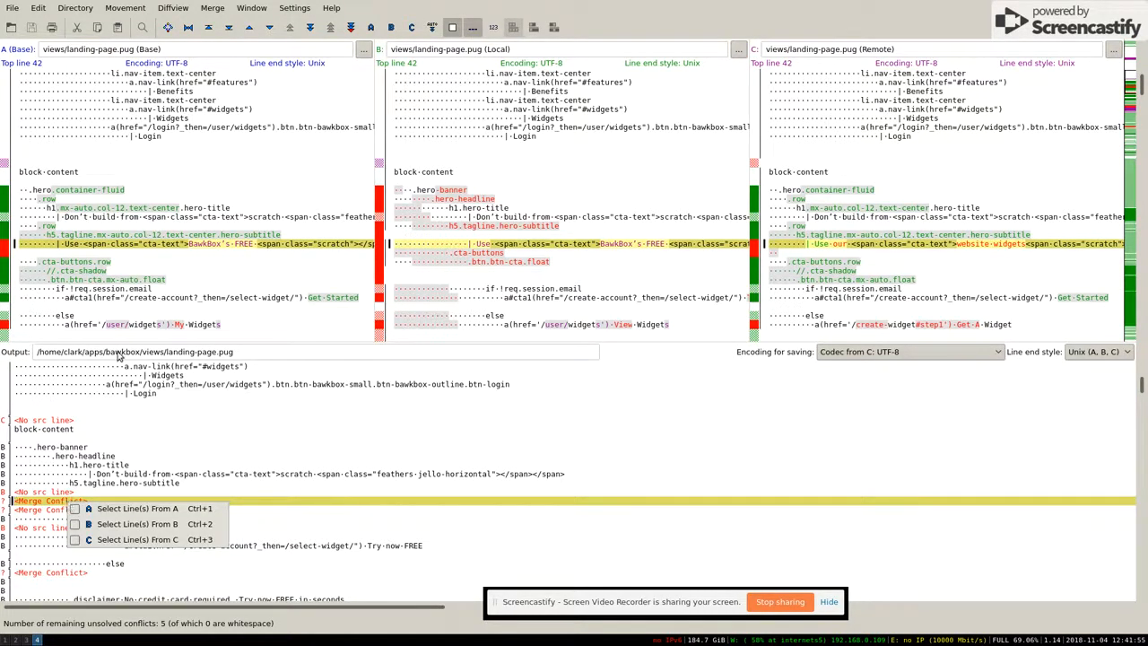
mouse_move(170, 249)
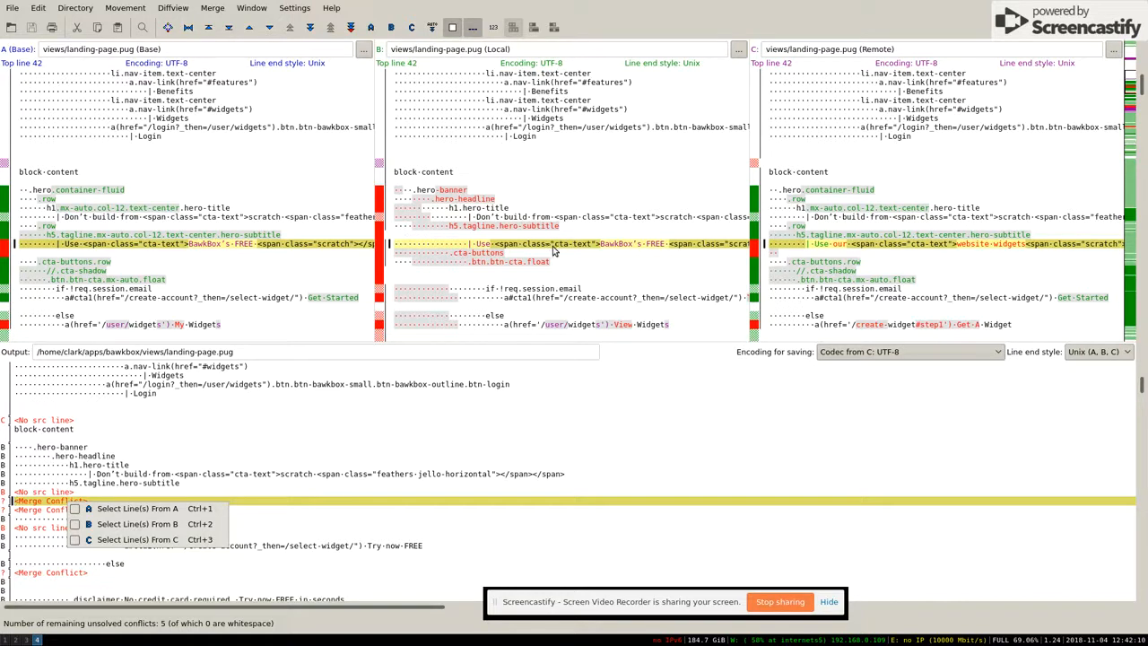
mouse_move(457, 247)
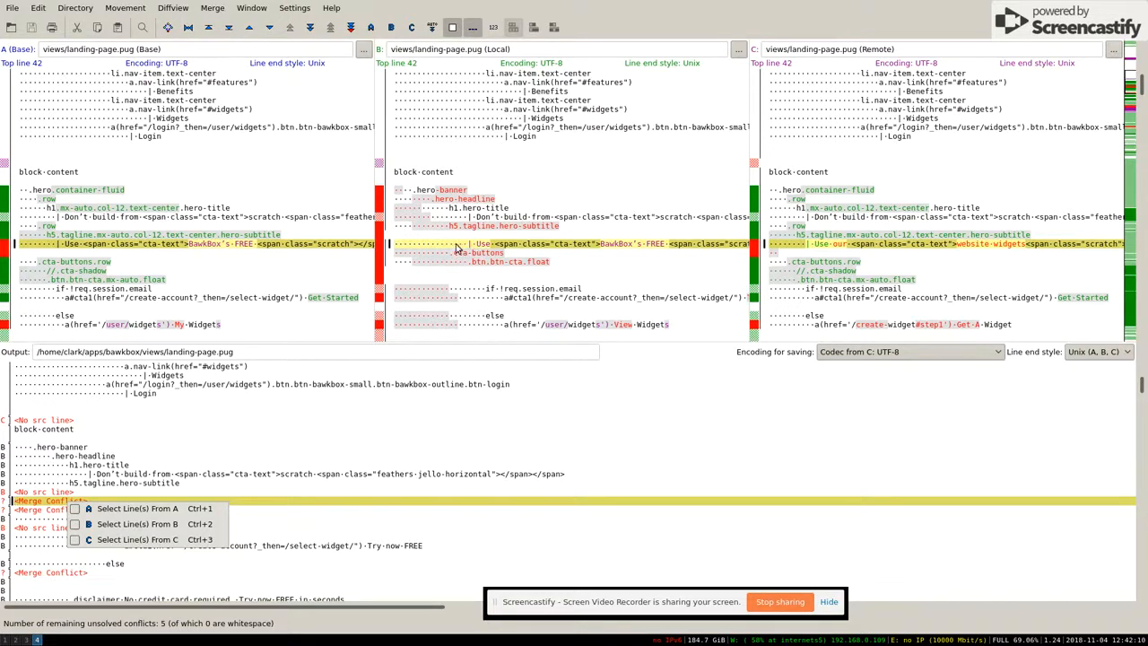
mouse_move(553, 249)
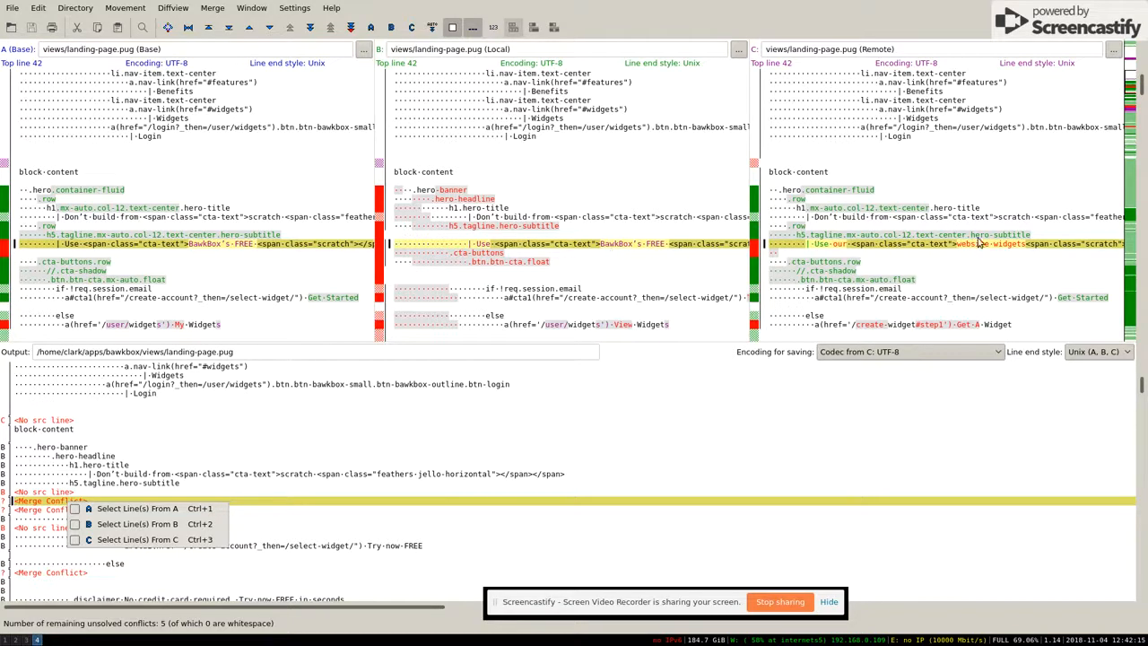
mouse_move(1004, 248)
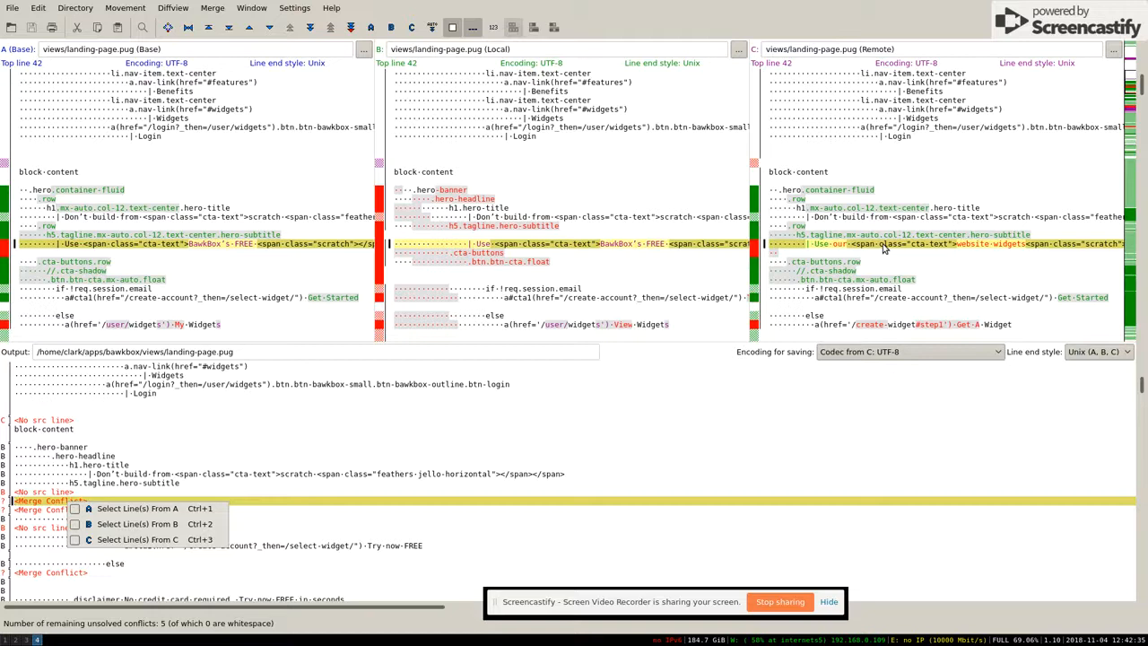
mouse_move(140, 538)
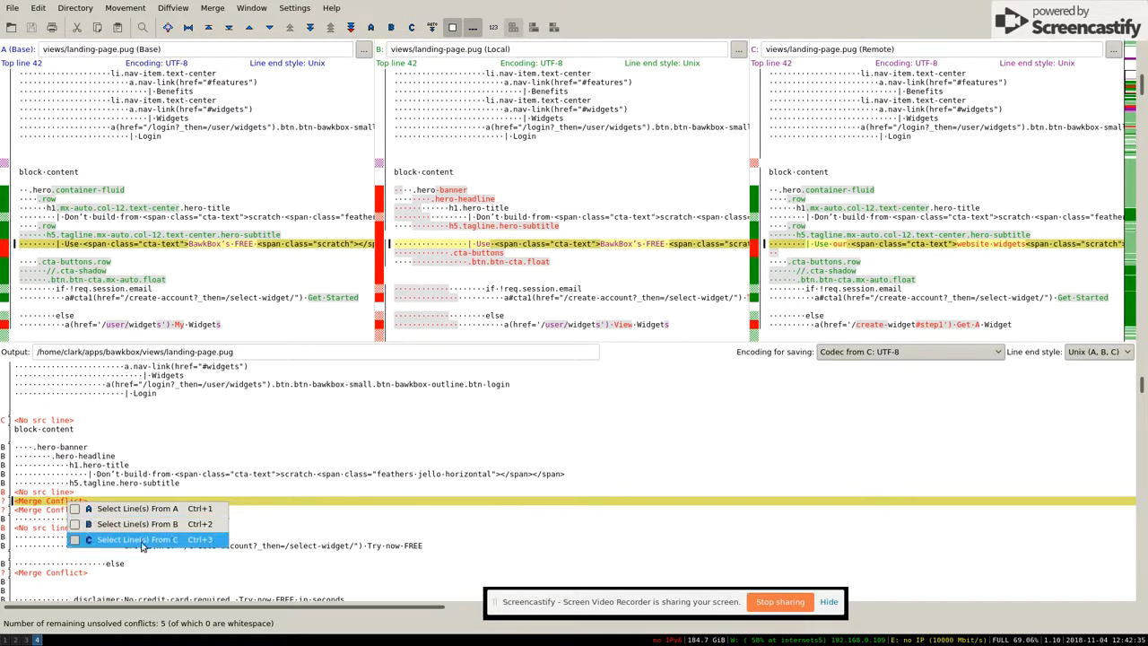
- Take the Remote version of the hero-section tagline line in the merge output
left_click(139, 538)
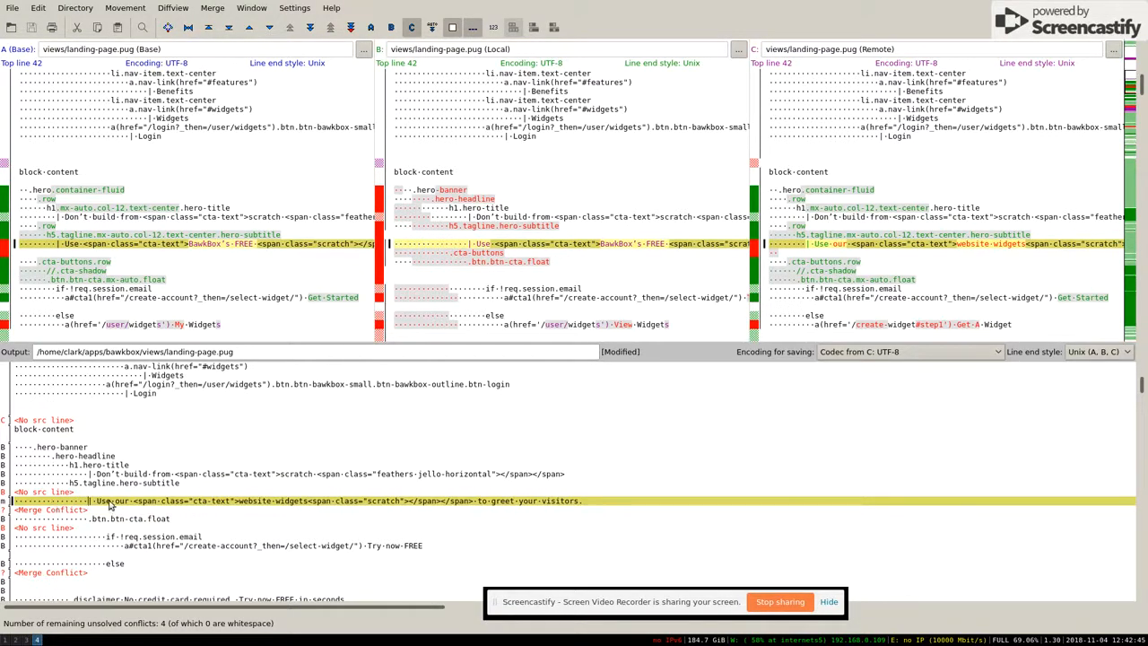
mouse_move(547, 249)
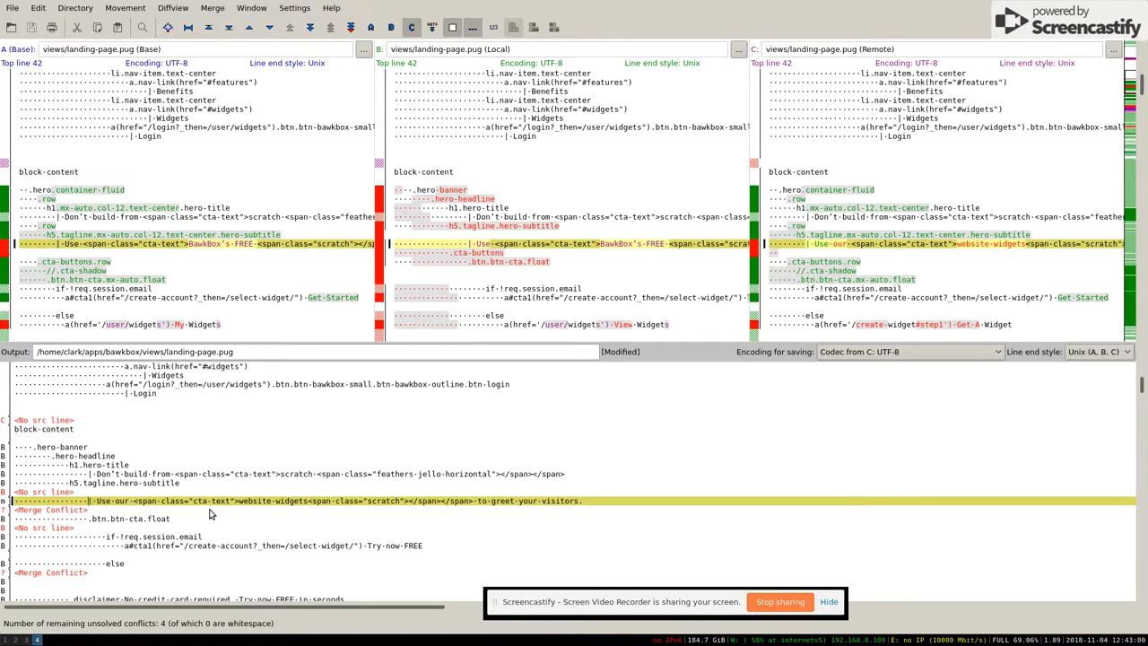
mouse_move(126, 505)
type("BawkBox's")
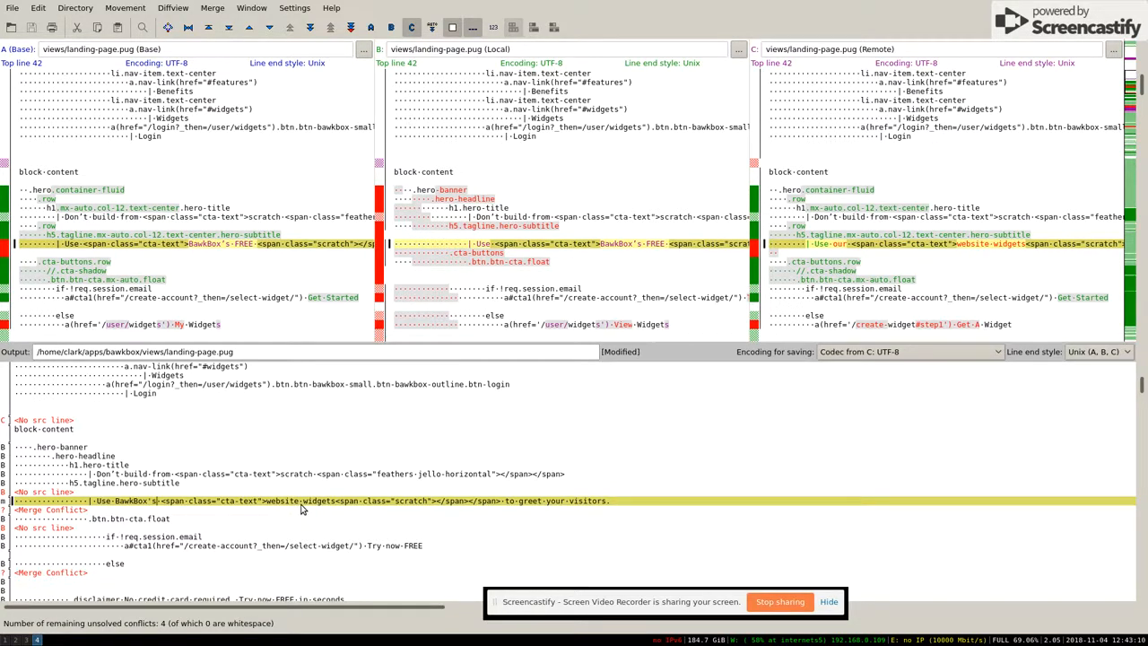
mouse_move(236, 509)
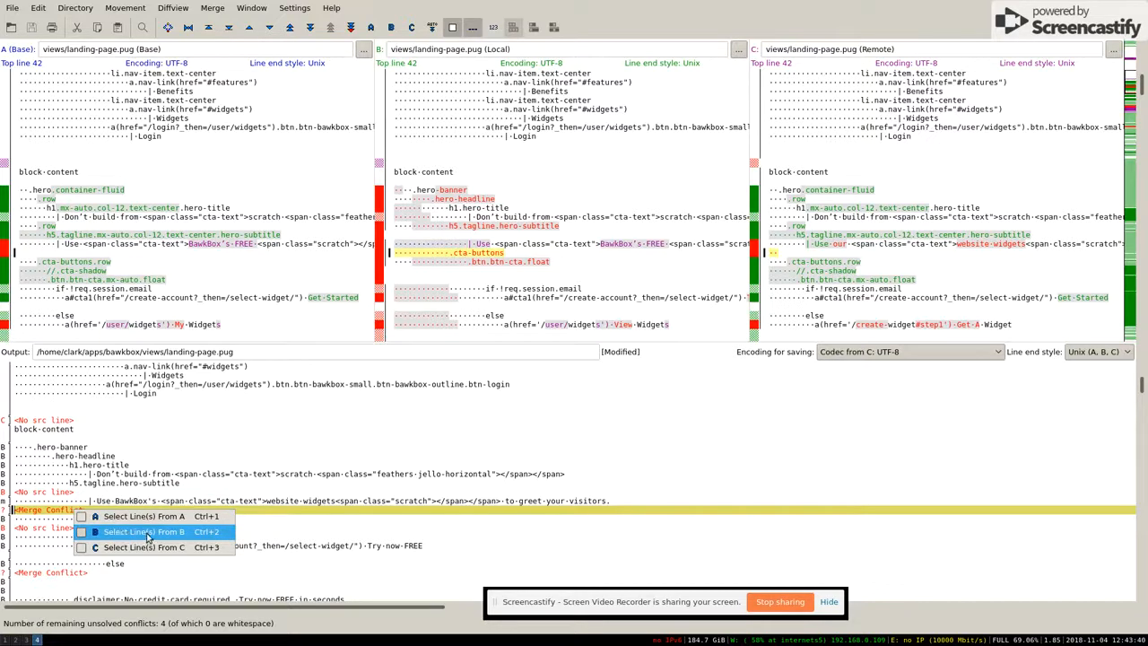
- Keep the local (B) cta-buttons and btn-cta float lines for the second conflict
left_click(143, 531)
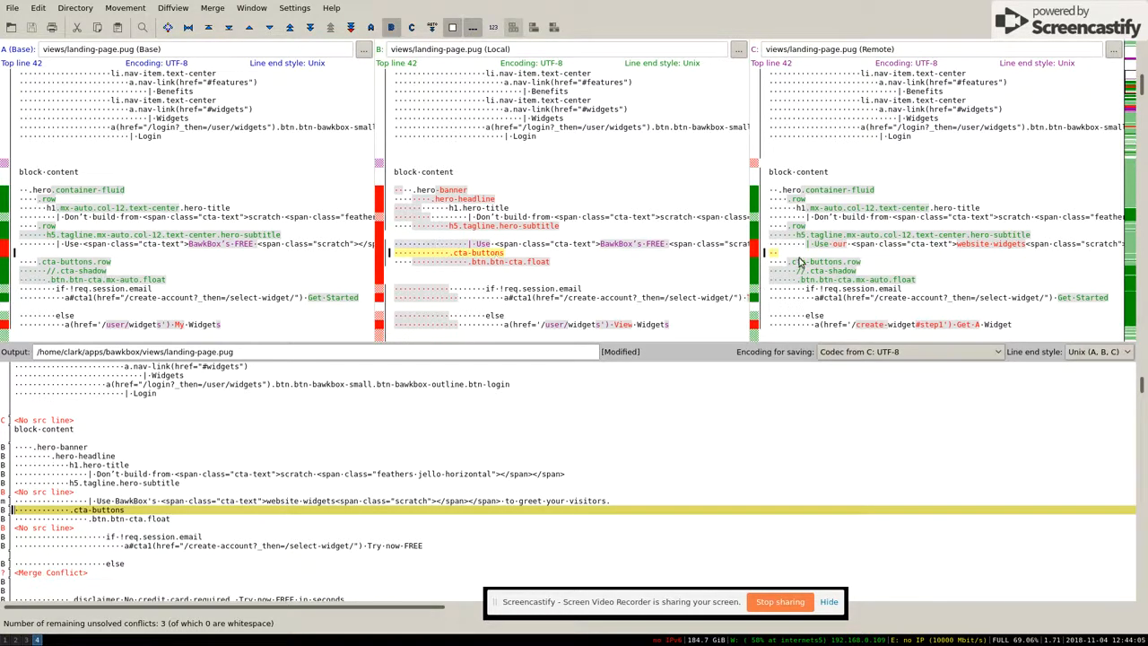
mouse_move(840, 262)
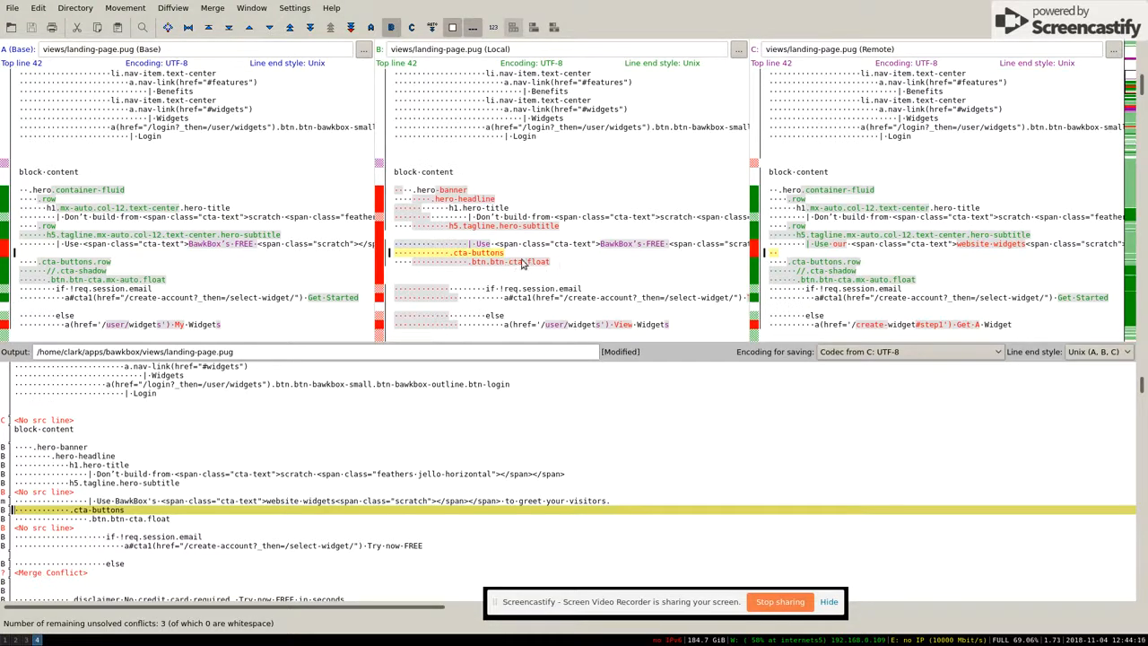
mouse_move(538, 260)
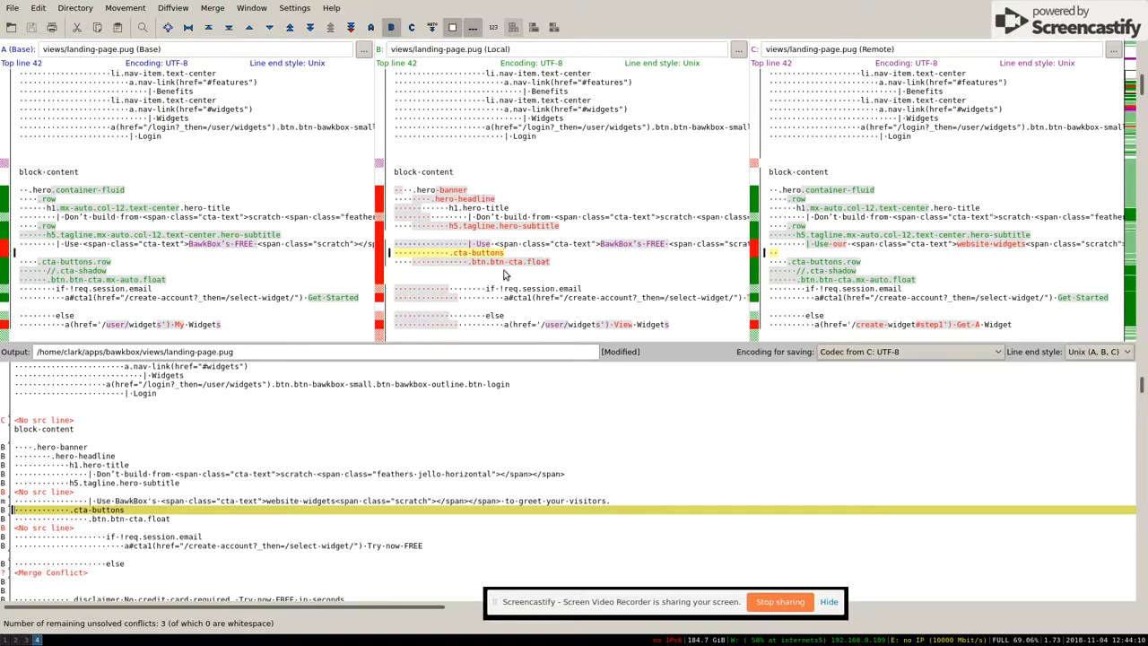
mouse_move(283, 457)
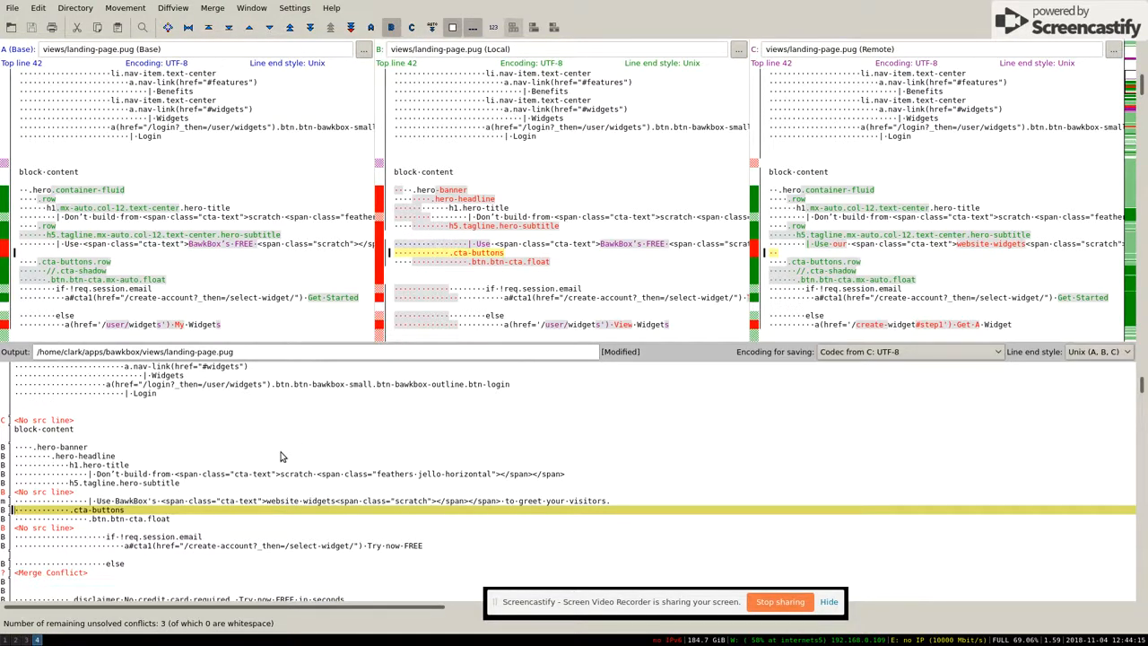
mouse_move(226, 484)
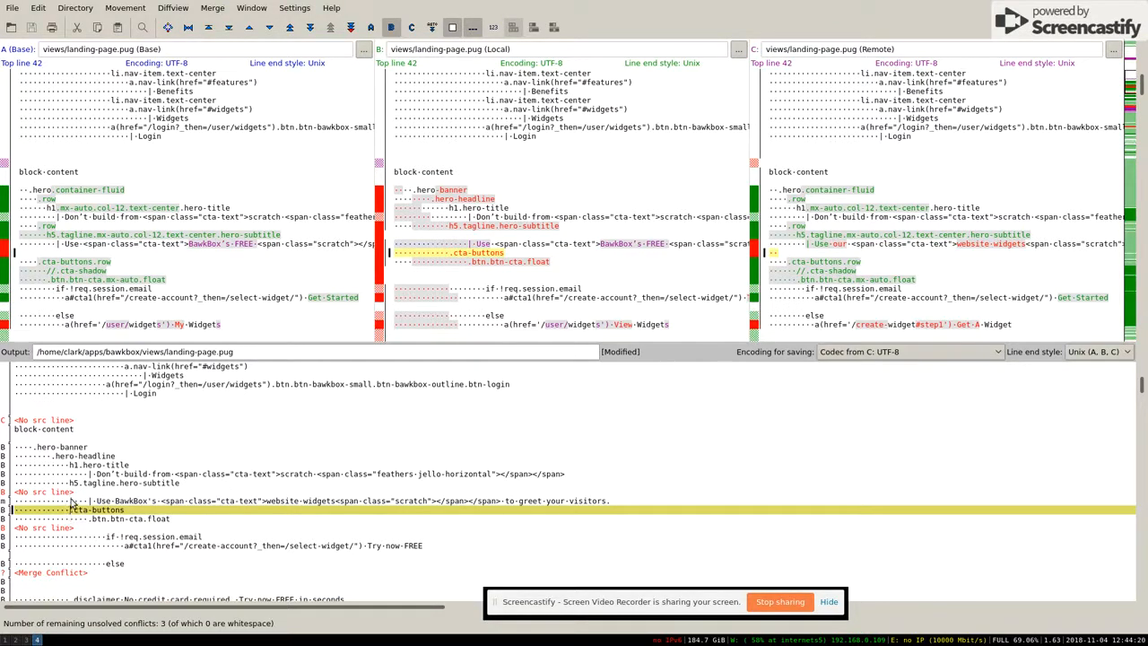
mouse_move(70, 484)
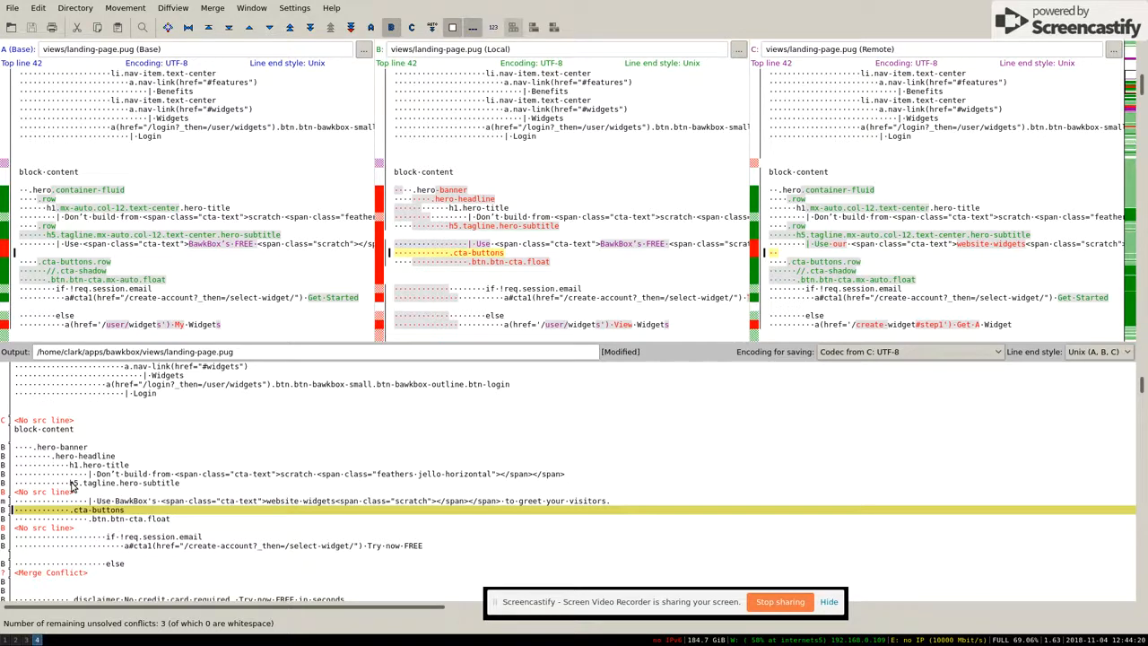
mouse_move(439, 258)
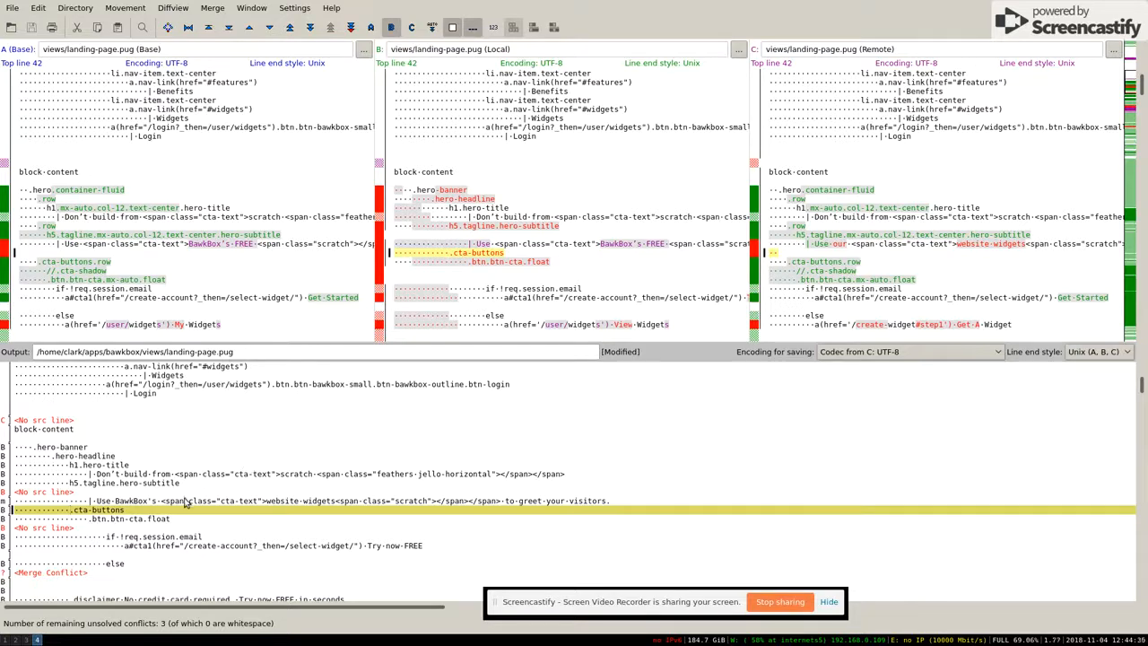
mouse_move(368, 366)
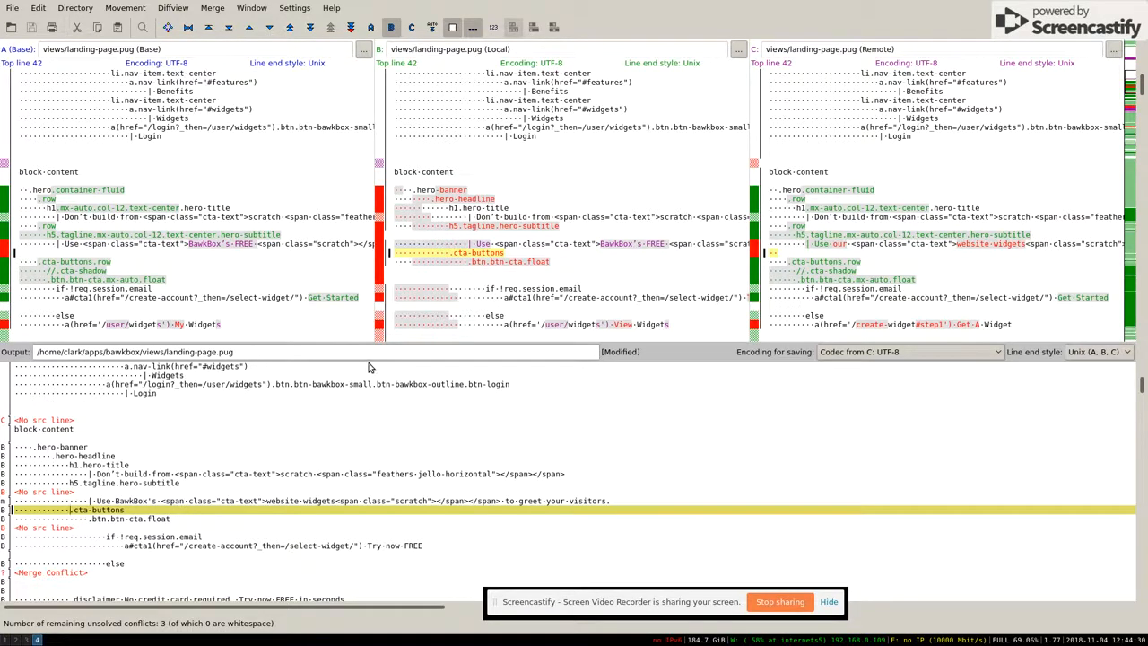
mouse_move(466, 279)
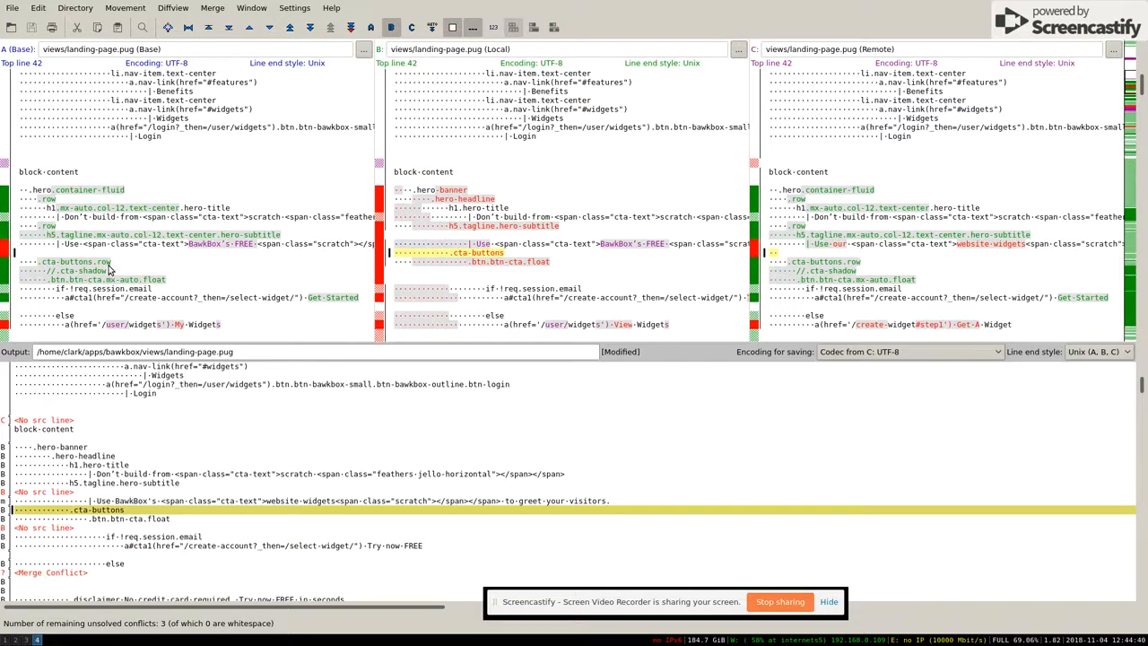
mouse_move(140, 285)
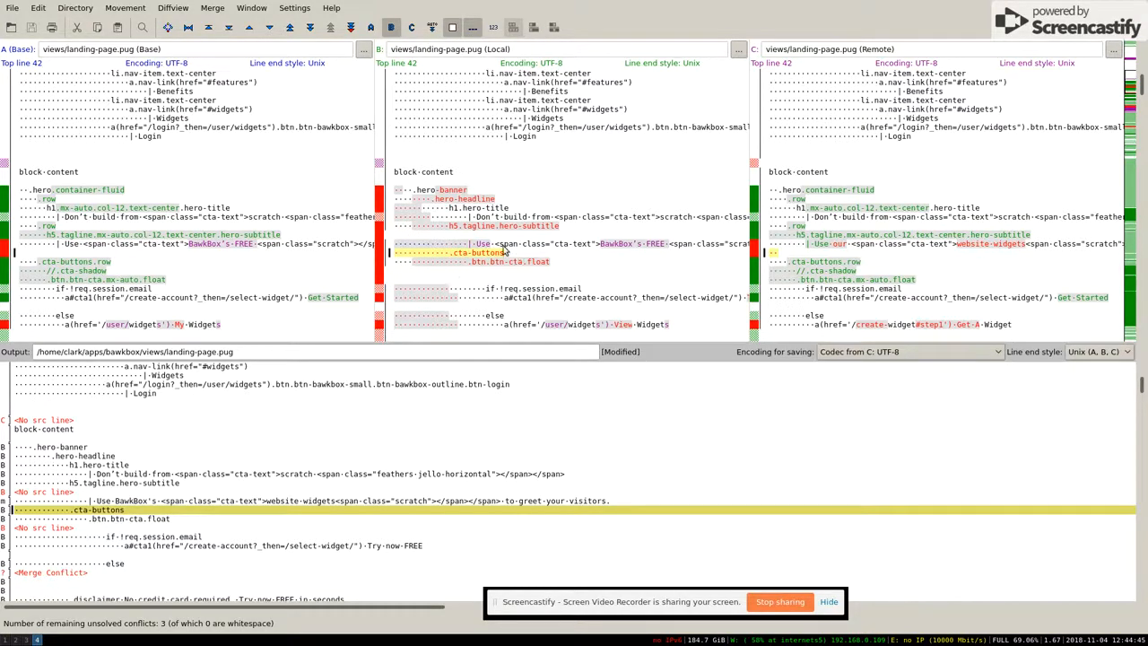
mouse_move(165, 510)
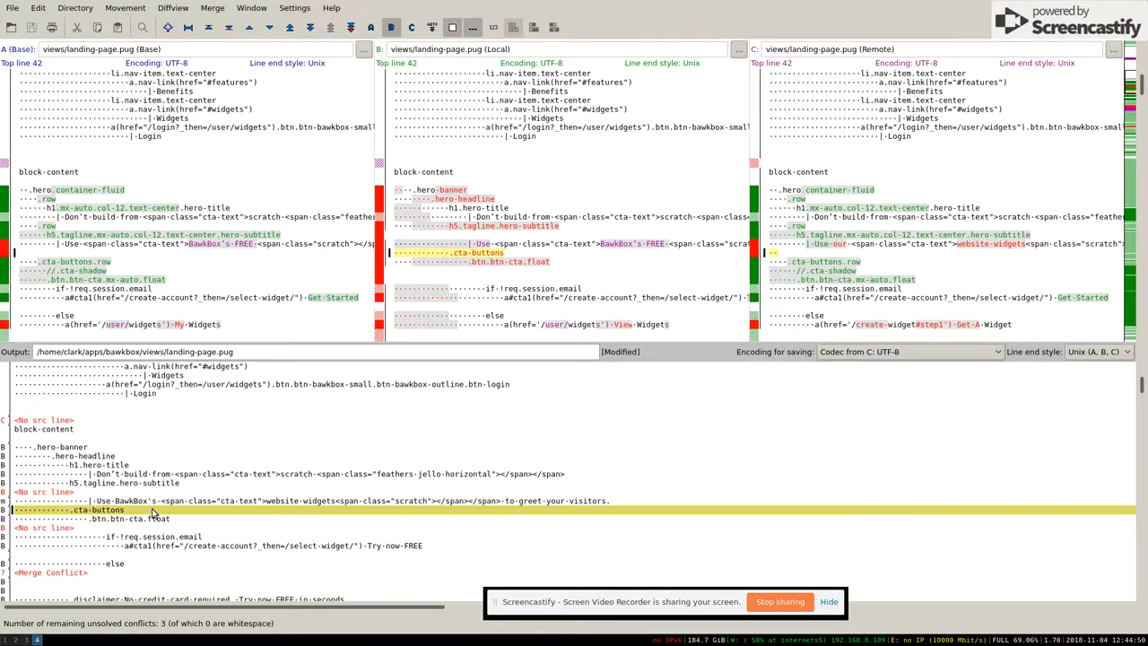
mouse_move(201, 538)
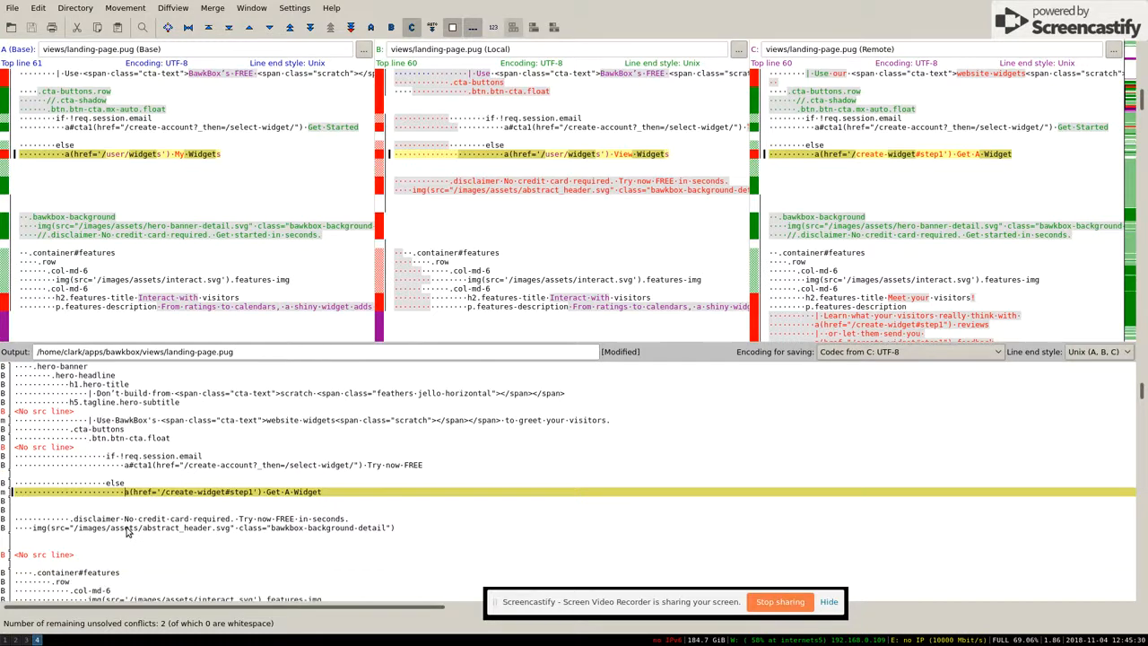
- Take the remote (C) 'Meet your visitors!' heading and reviews-and-feedback description for the features conflict
scroll("down", 3)
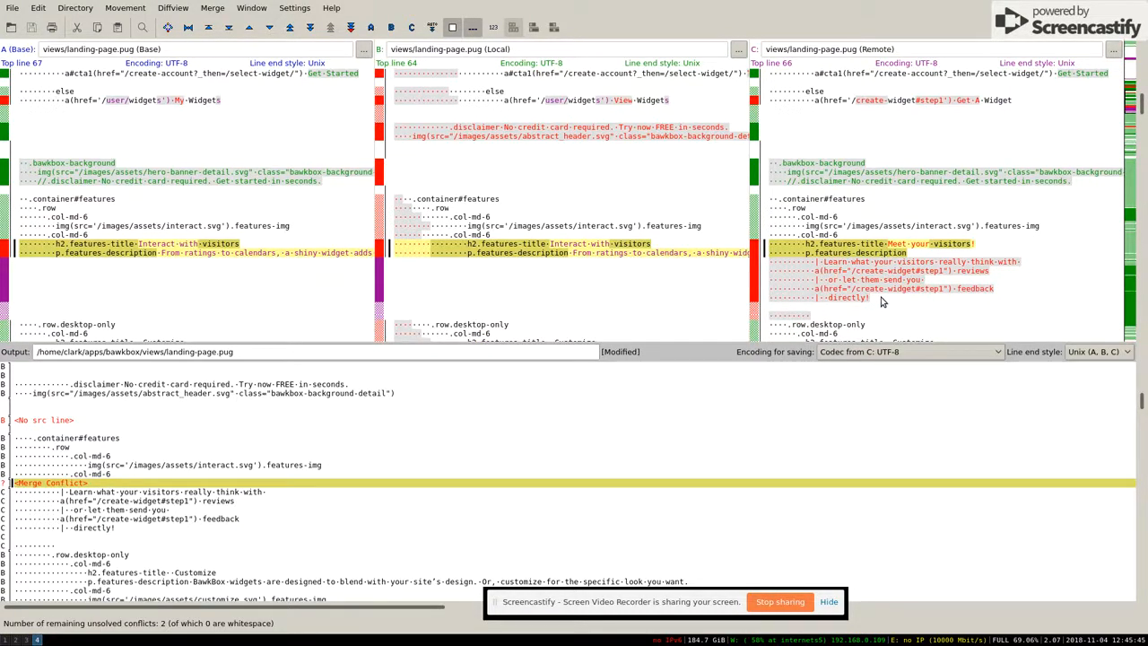
mouse_move(427, 452)
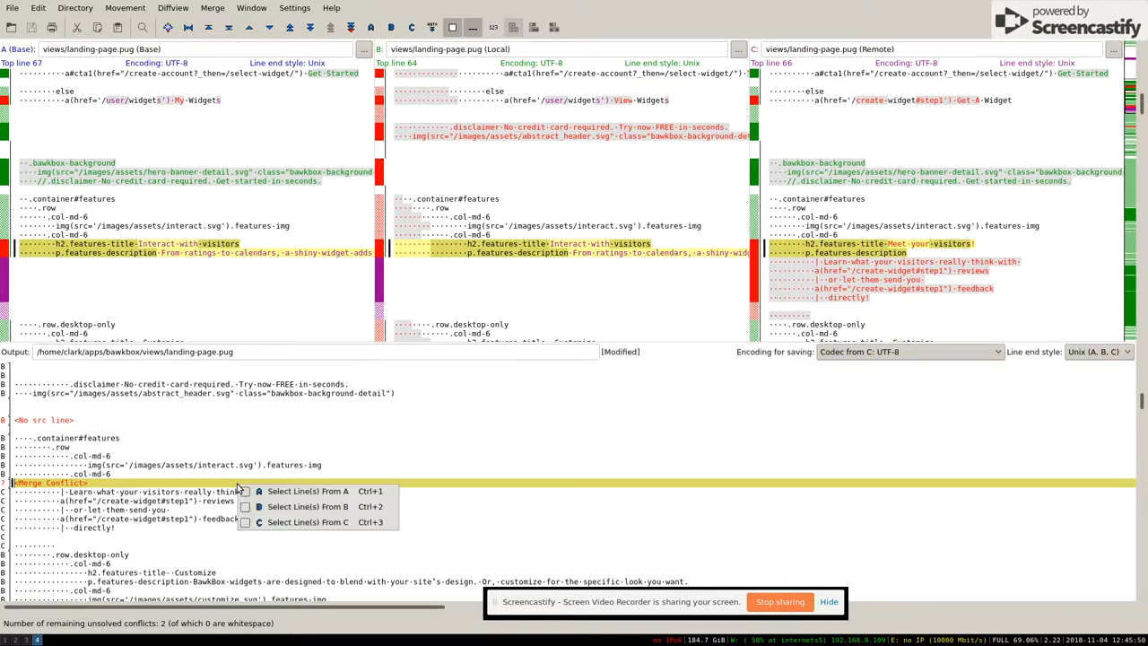
mouse_move(308, 522)
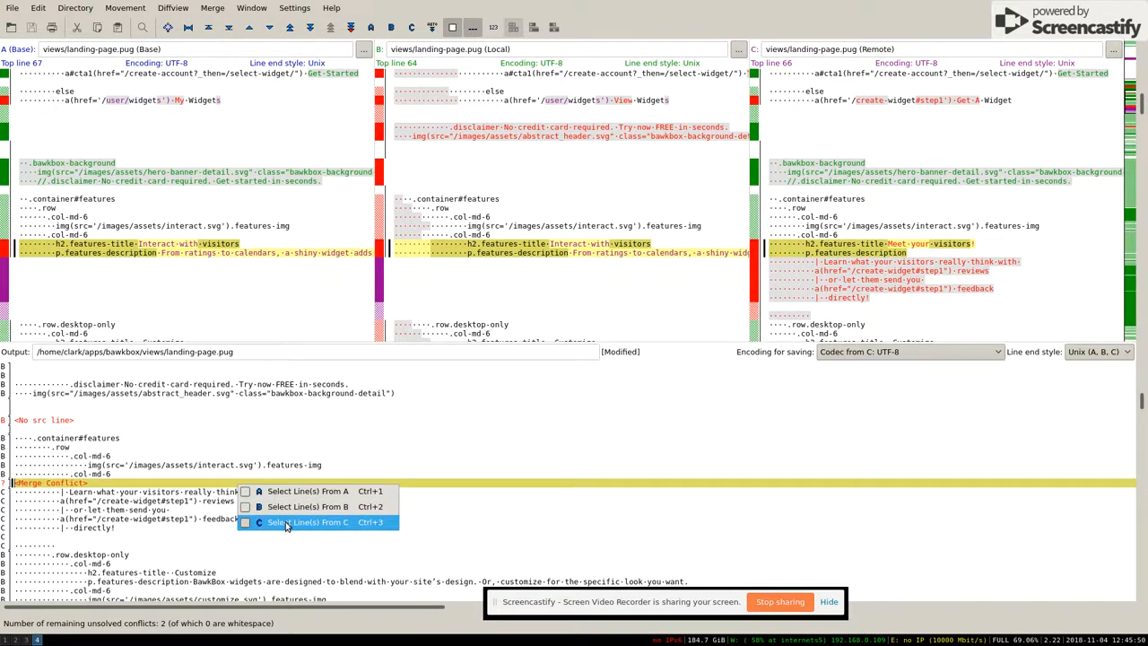
left_click(308, 522)
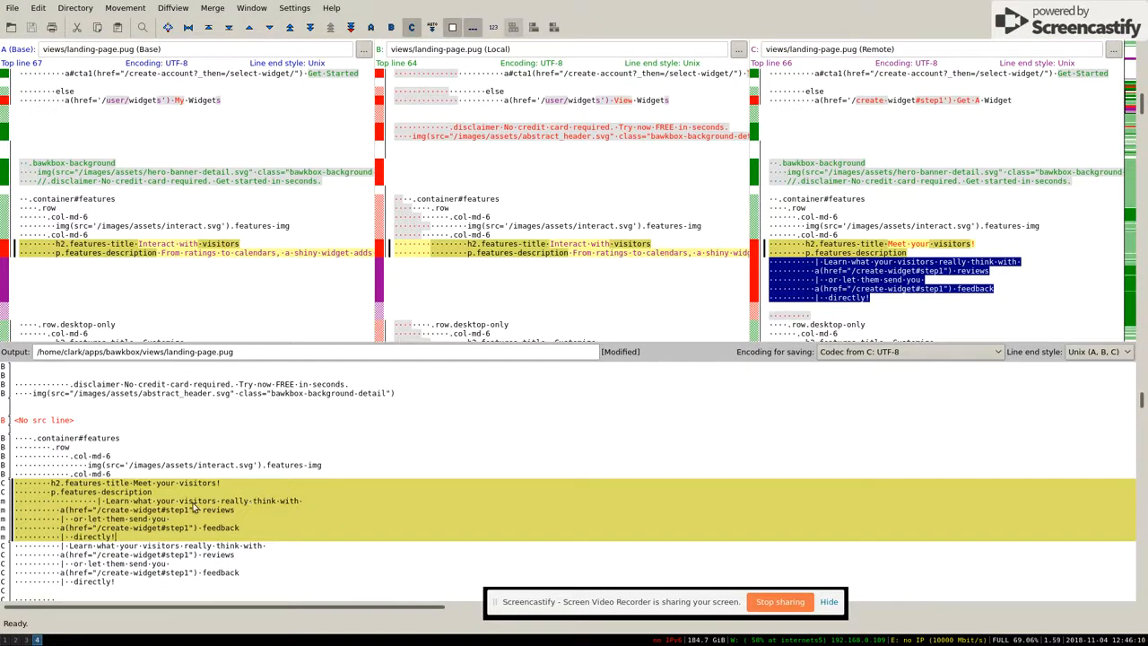
mouse_move(53, 487)
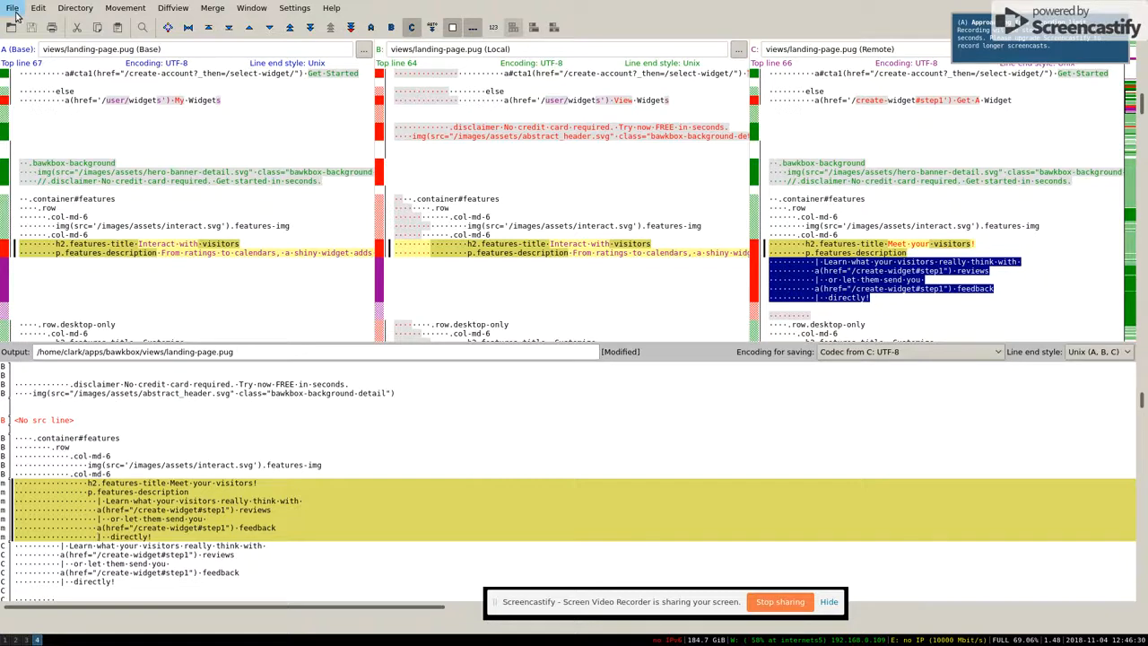
- Start saving the merge result from the File menu after indenting the feature description lines
left_click(11, 7)
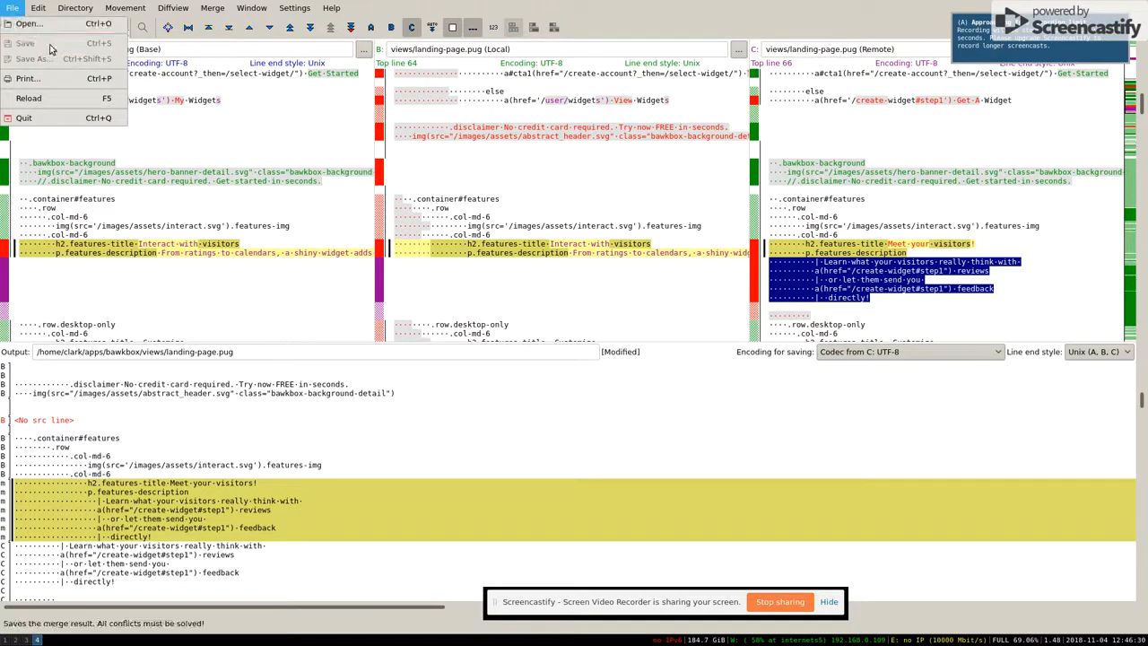